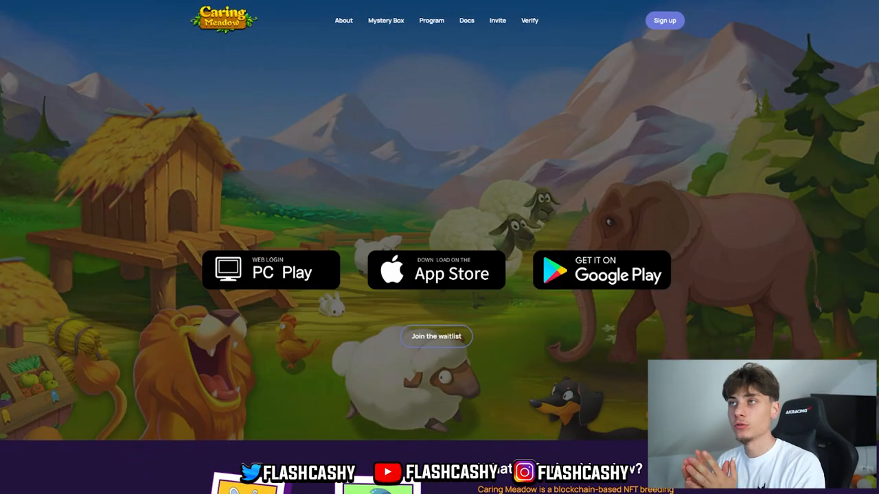
{"action": "mouse_move", "coordinate": [464, 260]}
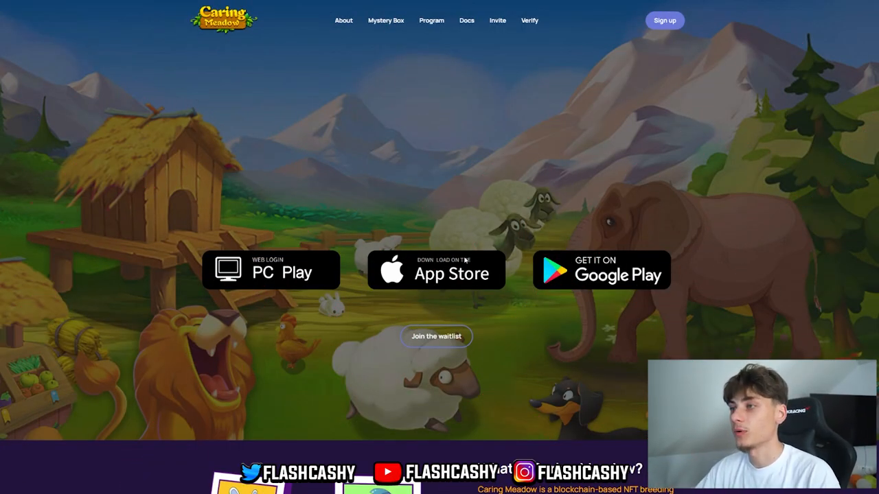
{"action": "mouse_move", "coordinate": [659, 132]}
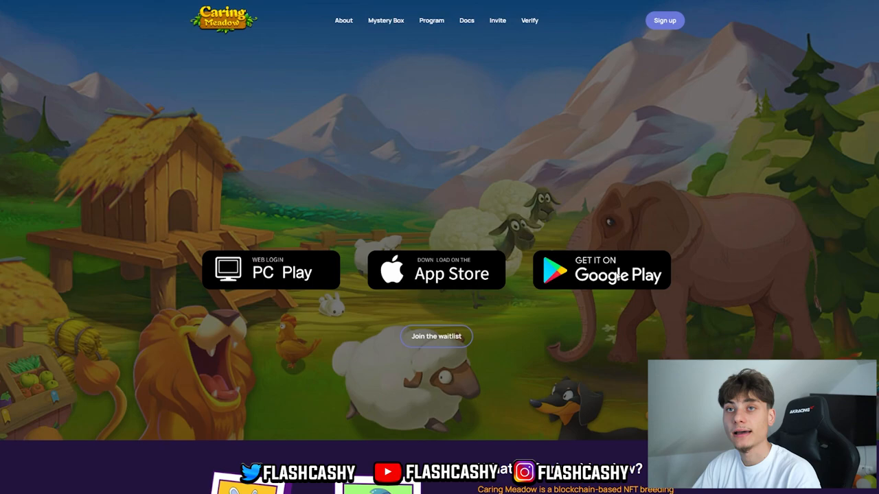
Step: Scroll the homepage down to the 'What is Caring Meadow?' section with its rabbit NFT cards
{"action": "scroll", "scroll_direction": "down", "scroll_amount": 3}
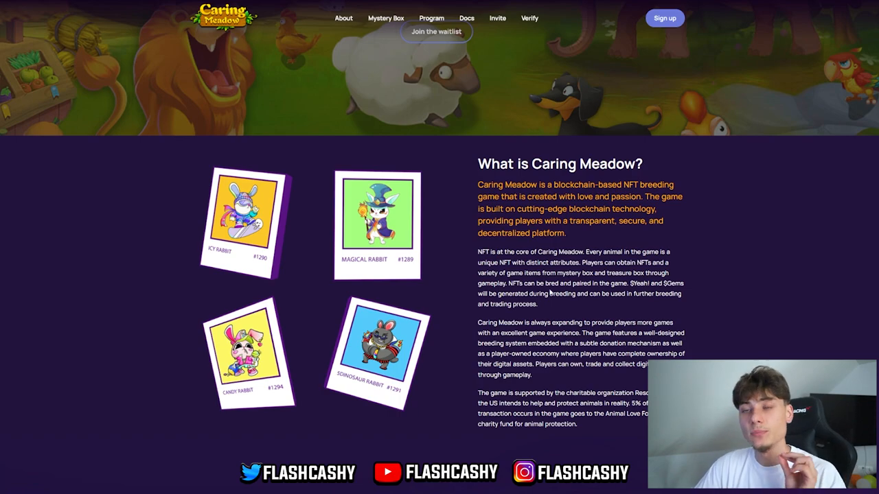
Step: Scroll past the Mystery Box Sale tiers to the 'Collect Earn Donate' donation-model banner
{"action": "scroll", "scroll_direction": "down", "scroll_amount": 3}
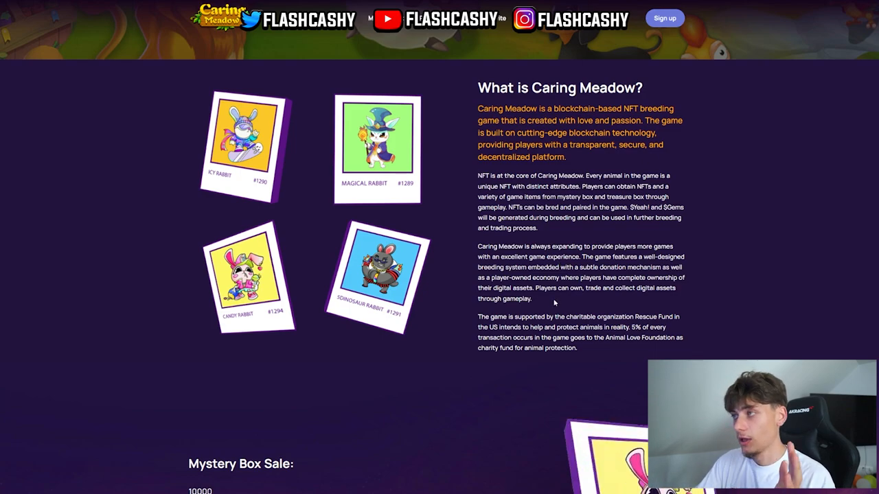
{"action": "scroll", "scroll_direction": "down", "scroll_amount": 3}
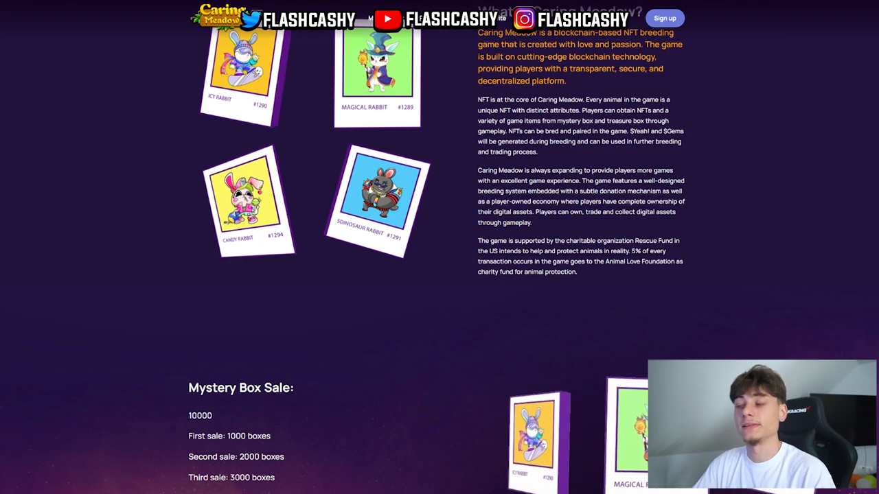
{"action": "scroll", "scroll_direction": "down", "scroll_amount": 3}
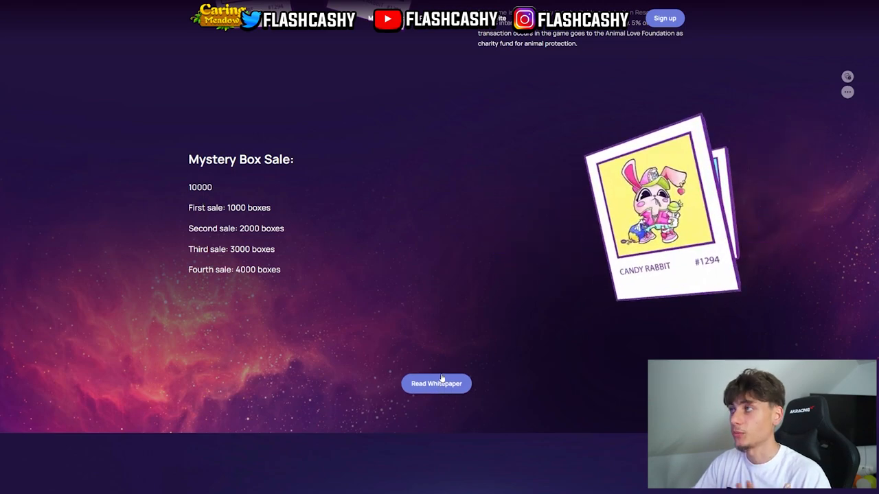
{"action": "scroll", "scroll_direction": "down", "scroll_amount": 3}
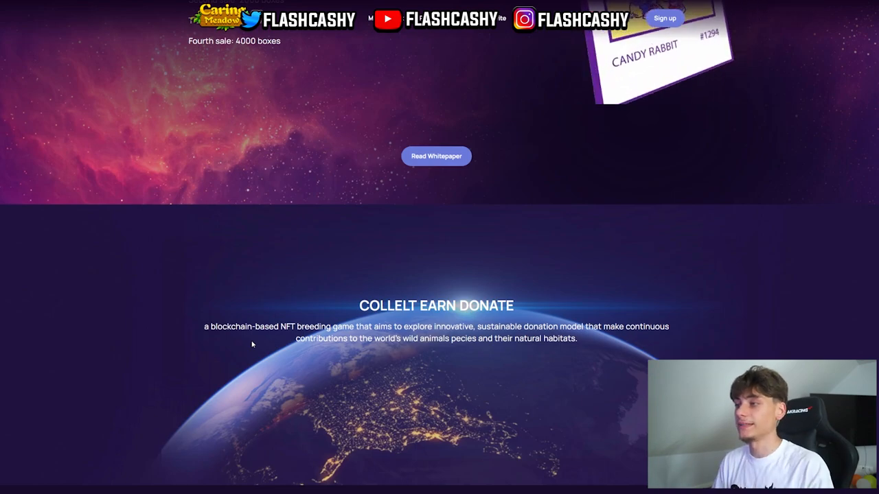
Step: Follow 'Read Whitepaper' to the GitBook docs' CaringMeadow intro page
{"action": "left_click", "coordinate": [436, 157]}
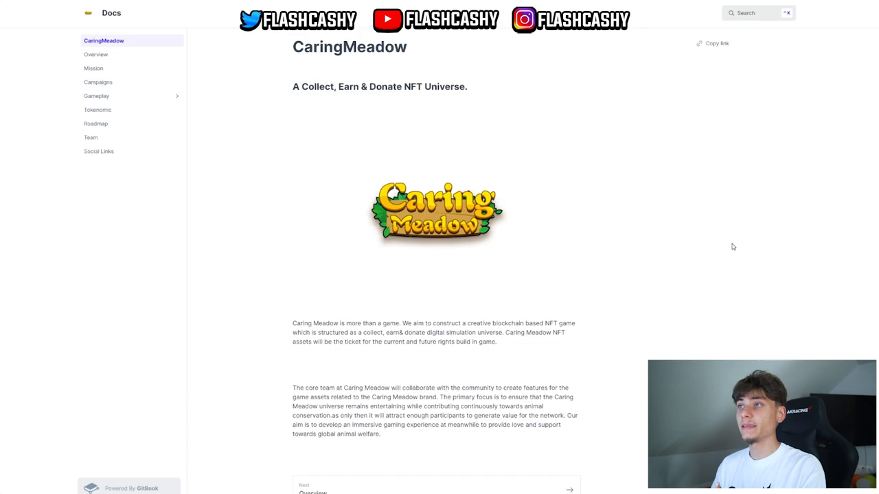
{"action": "mouse_move", "coordinate": [368, 269]}
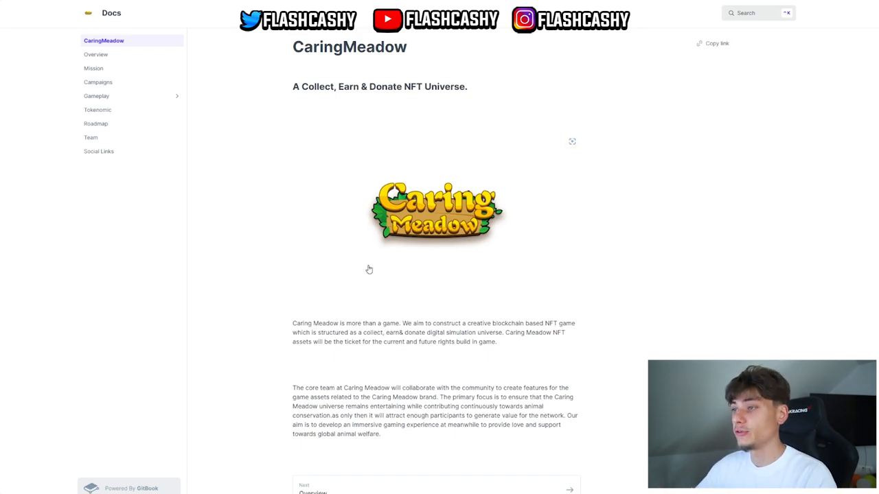
{"action": "mouse_move", "coordinate": [357, 321]}
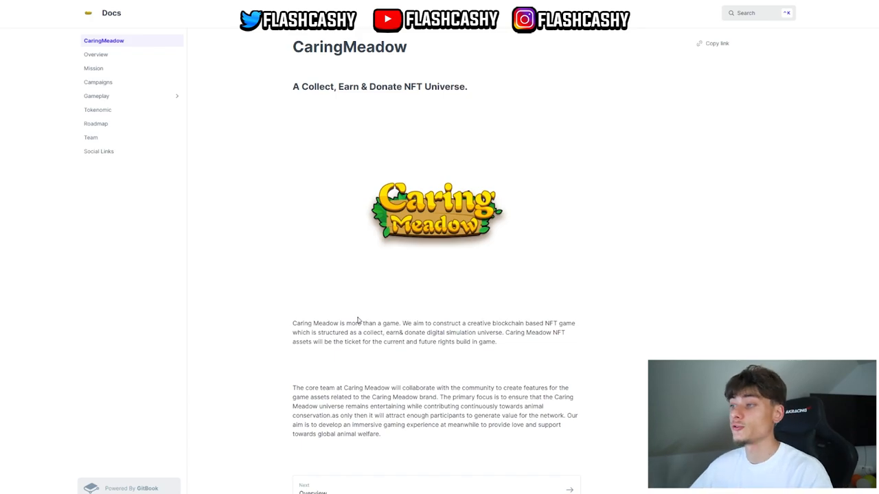
Step: Go to the Overview page and read through its NFT animals, breeding and charity sections
{"action": "left_click", "coordinate": [99, 55]}
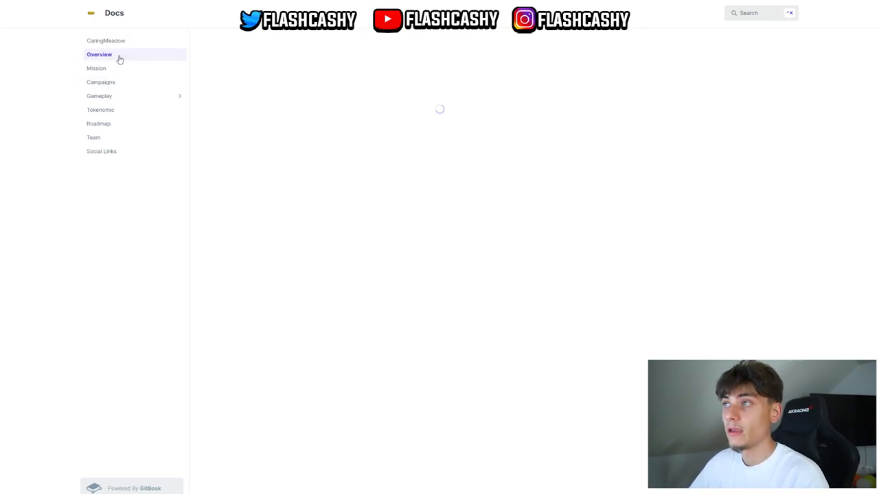
{"action": "left_click", "coordinate": [98, 55]}
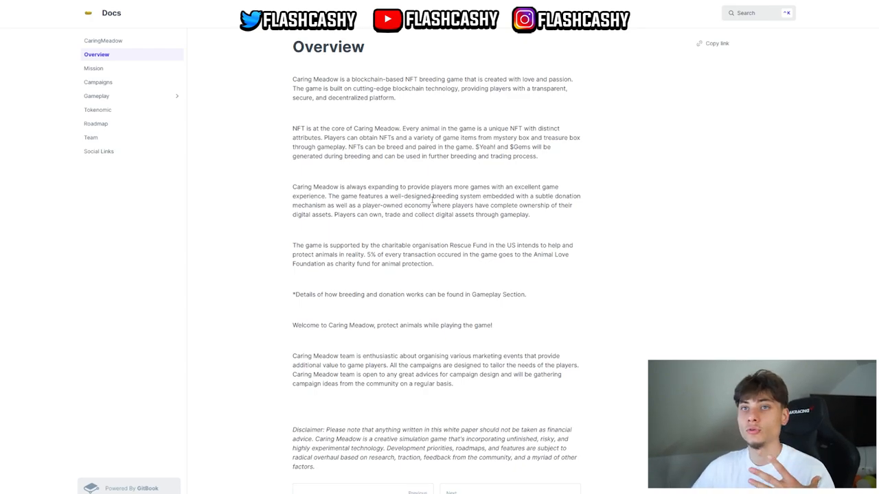
{"action": "scroll", "scroll_direction": "down", "scroll_amount": 3}
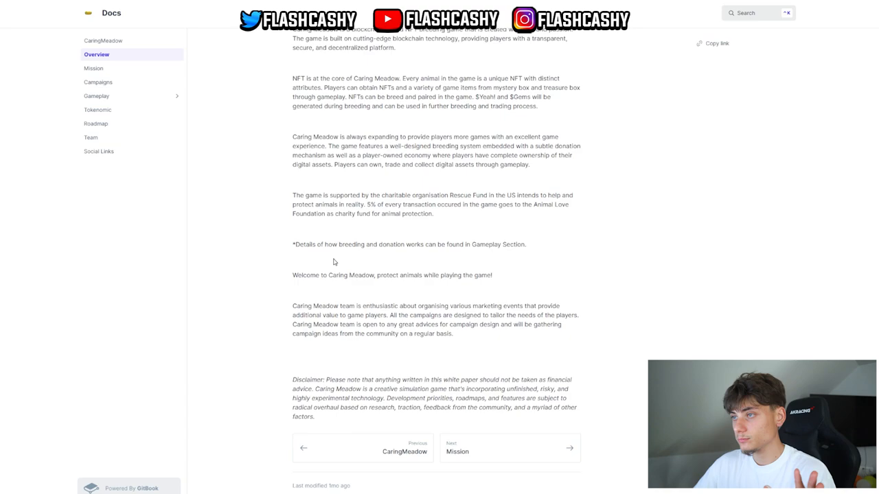
{"action": "mouse_move", "coordinate": [387, 244]}
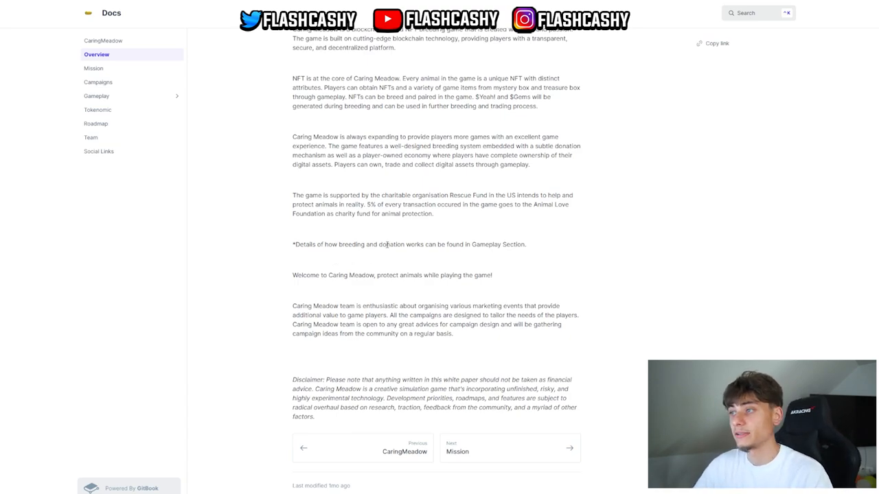
{"action": "mouse_move", "coordinate": [176, 90]}
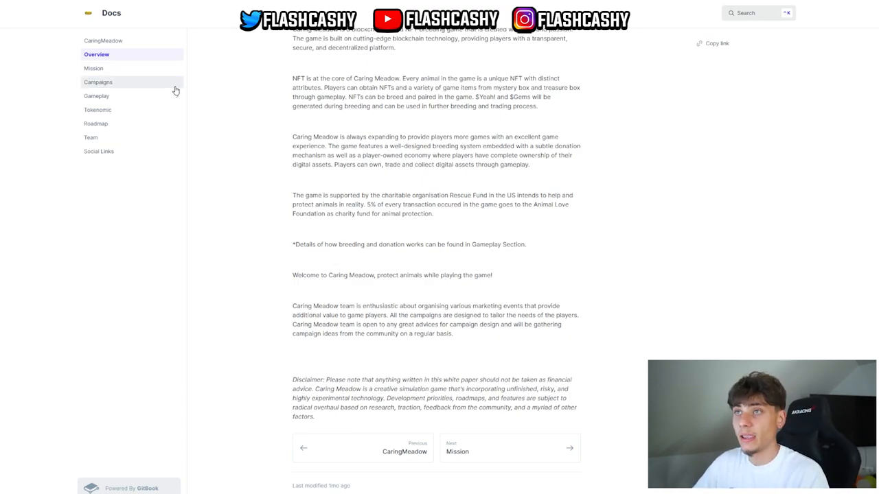
{"action": "mouse_move", "coordinate": [343, 299]}
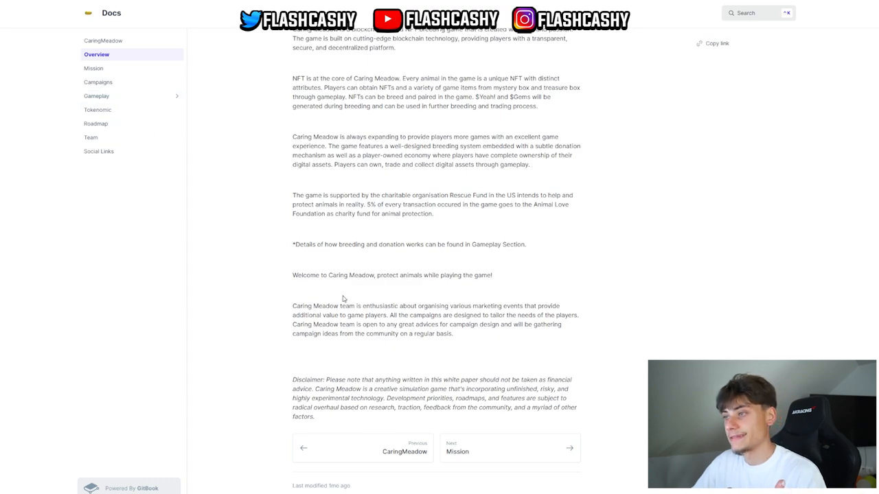
{"action": "scroll", "scroll_direction": "up", "scroll_amount": 3}
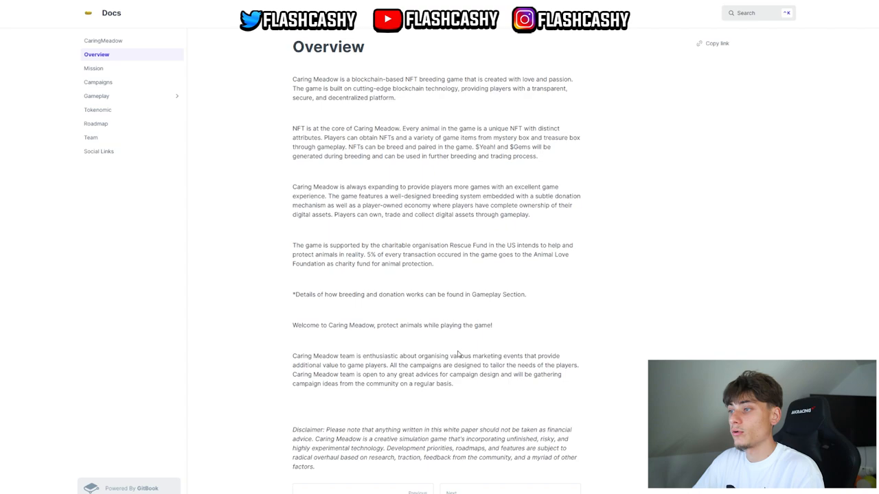
{"action": "mouse_move", "coordinate": [579, 376]}
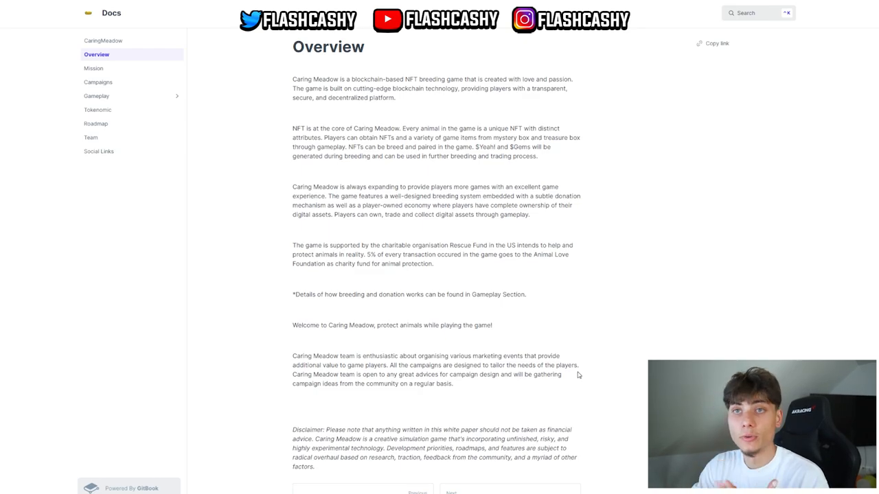
Step: Go to the Mission page and read down through 'Who are we?' to 'What we do?'
{"action": "left_click", "coordinate": [93, 69]}
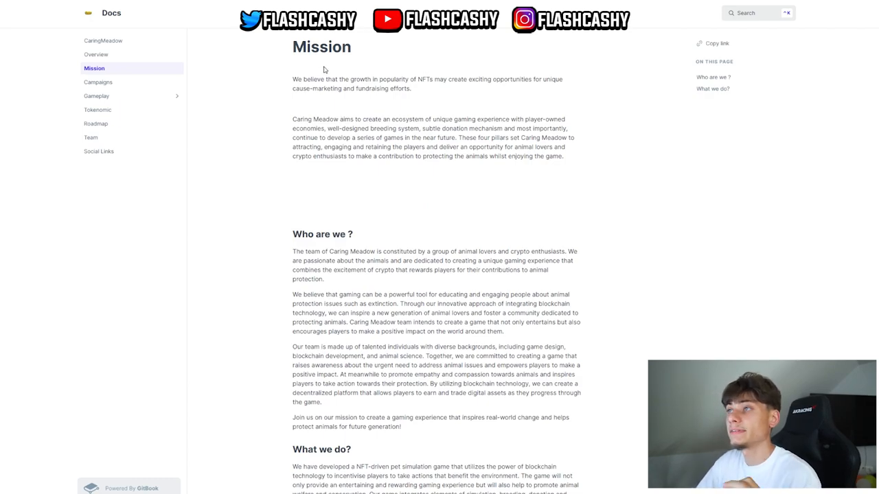
{"action": "mouse_move", "coordinate": [421, 94]}
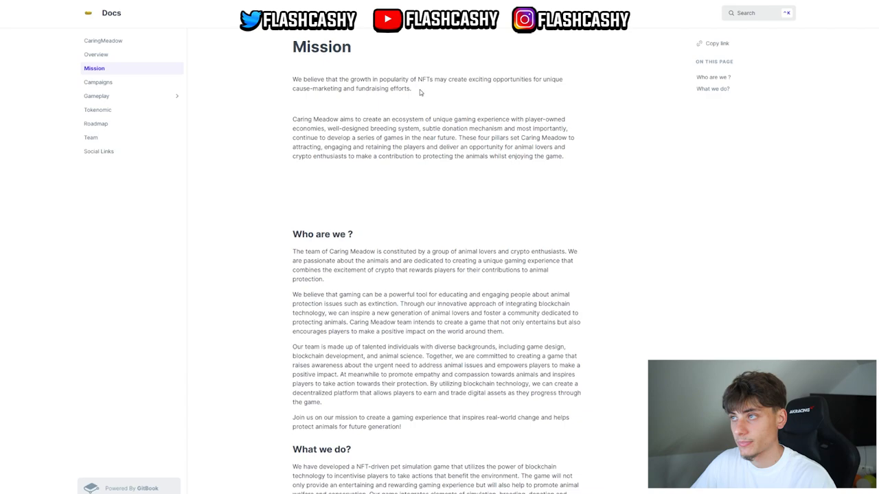
{"action": "mouse_move", "coordinate": [379, 121]}
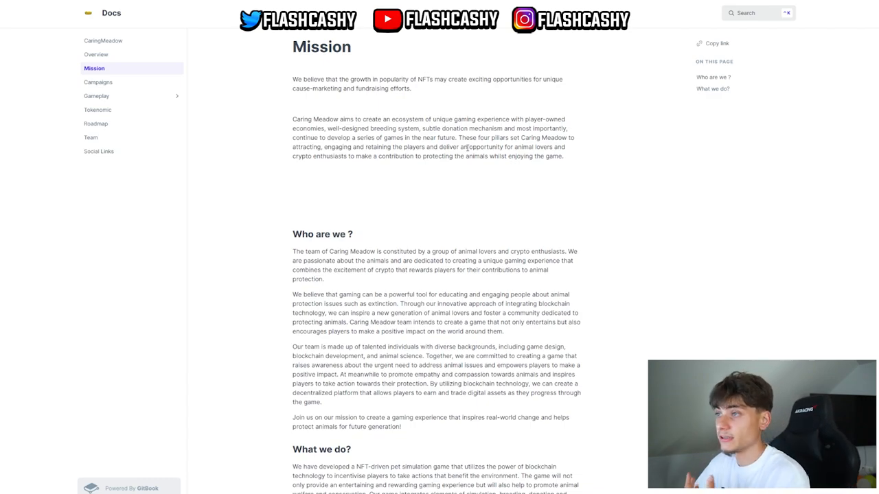
{"action": "mouse_move", "coordinate": [438, 277]}
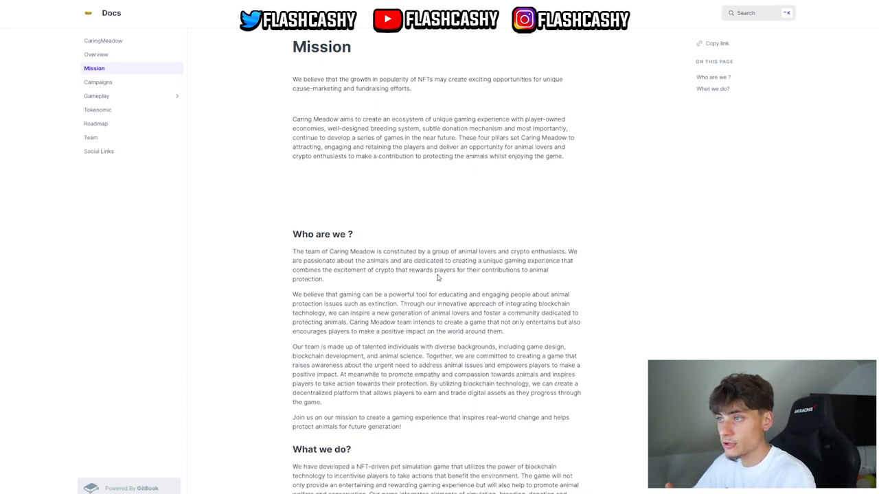
{"action": "scroll", "scroll_direction": "down", "scroll_amount": 3}
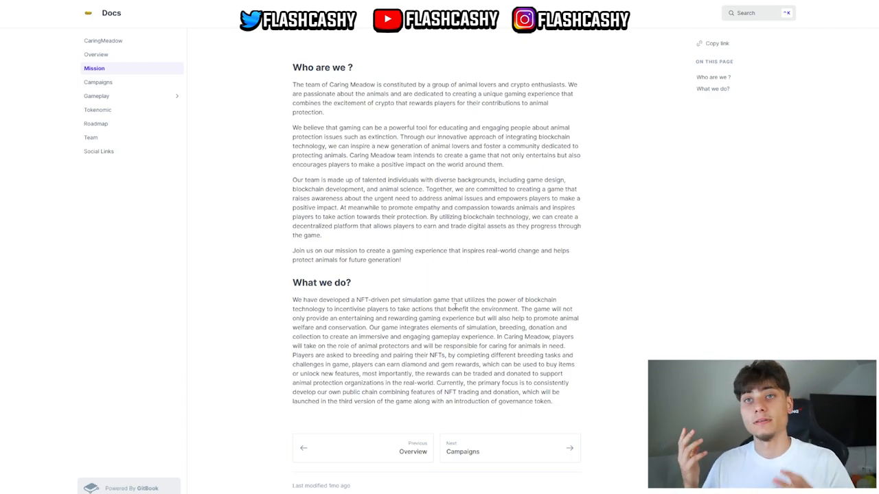
{"action": "mouse_move", "coordinate": [134, 90]}
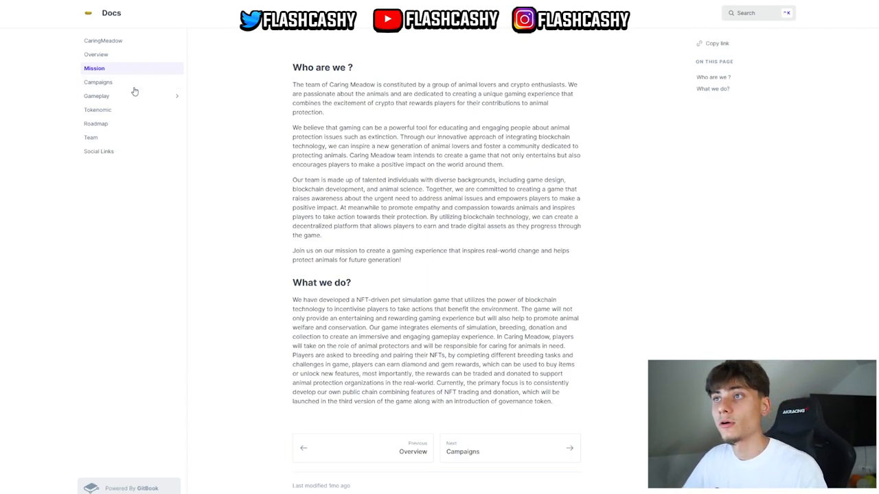
Step: Navigate via Campaigns and Gameplay to the Mystery Box page with its sale phases
{"action": "left_click", "coordinate": [99, 82]}
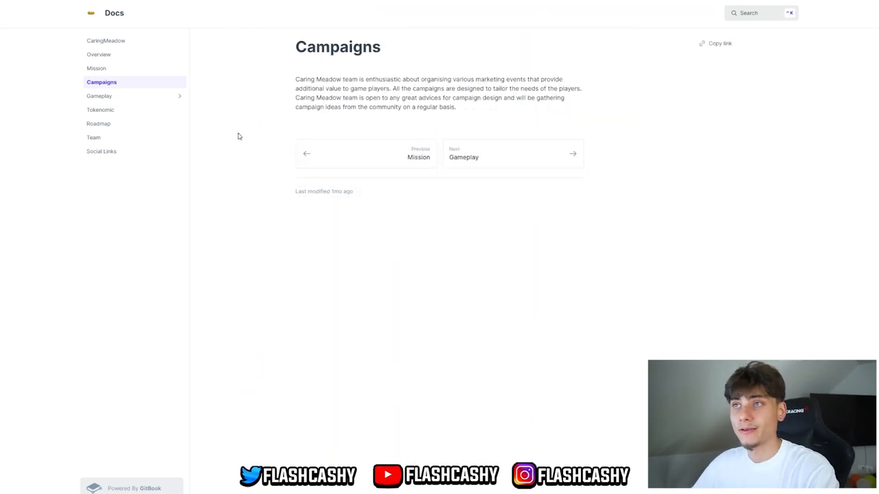
{"action": "left_click", "coordinate": [99, 96]}
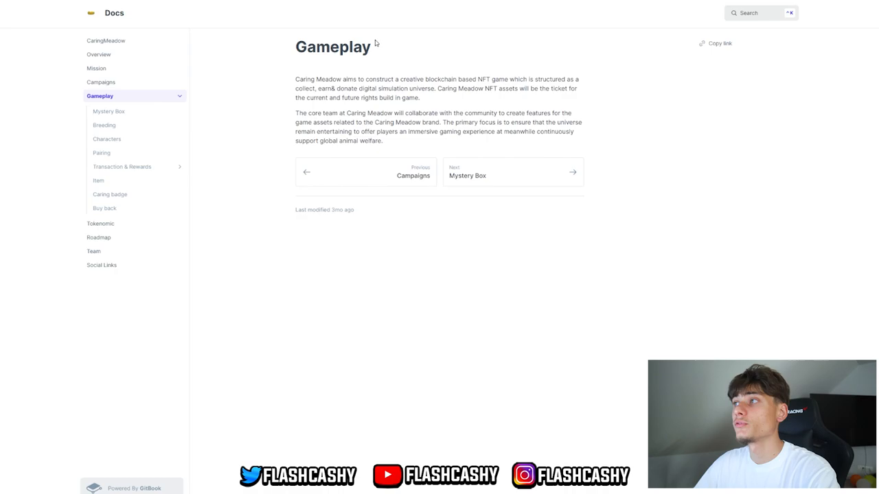
{"action": "mouse_move", "coordinate": [253, 146]}
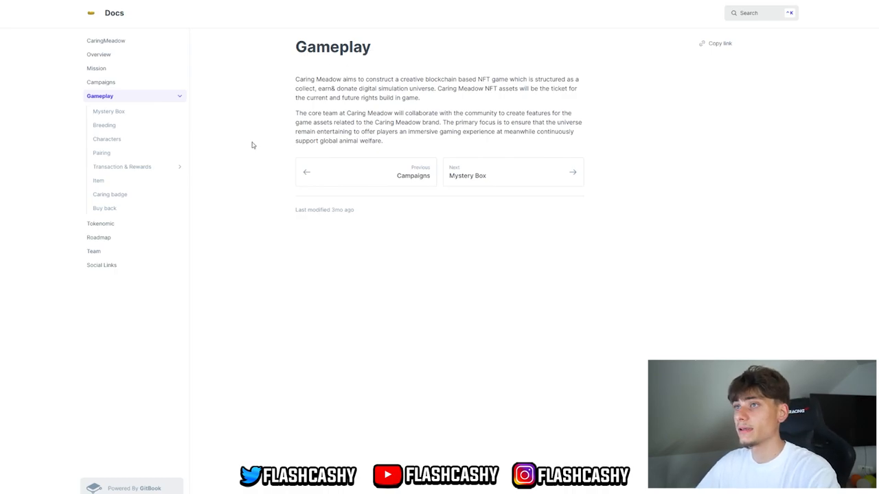
{"action": "left_click", "coordinate": [109, 111]}
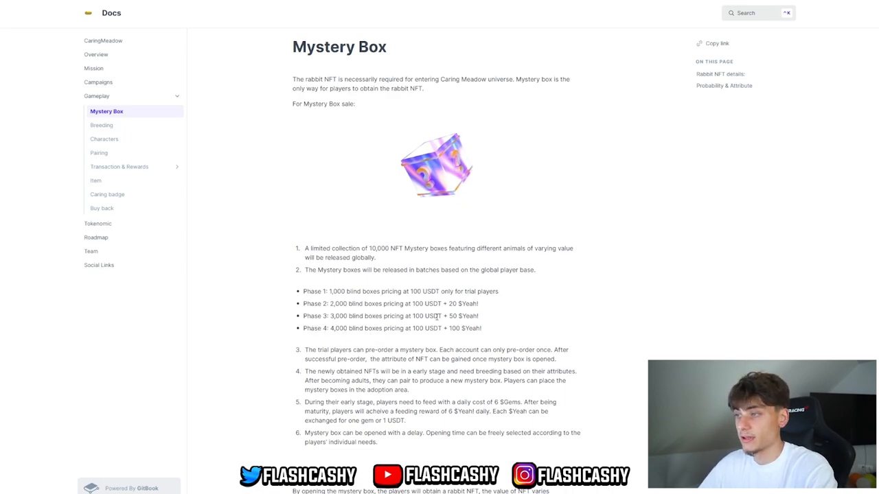
Step: Read the Phase 4 pricing and Mystery Box rules down to the Rabbit NFT details table
{"action": "double_click", "coordinate": [465, 328]}
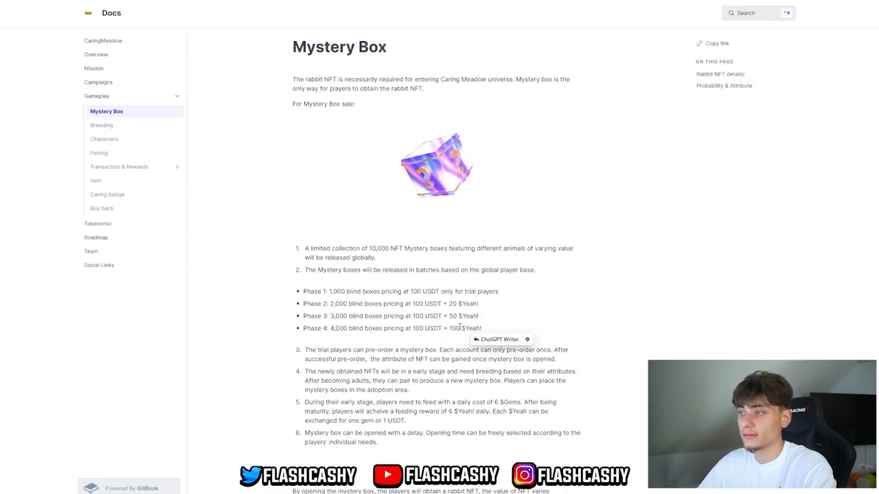
{"action": "scroll", "scroll_direction": "down", "scroll_amount": 3}
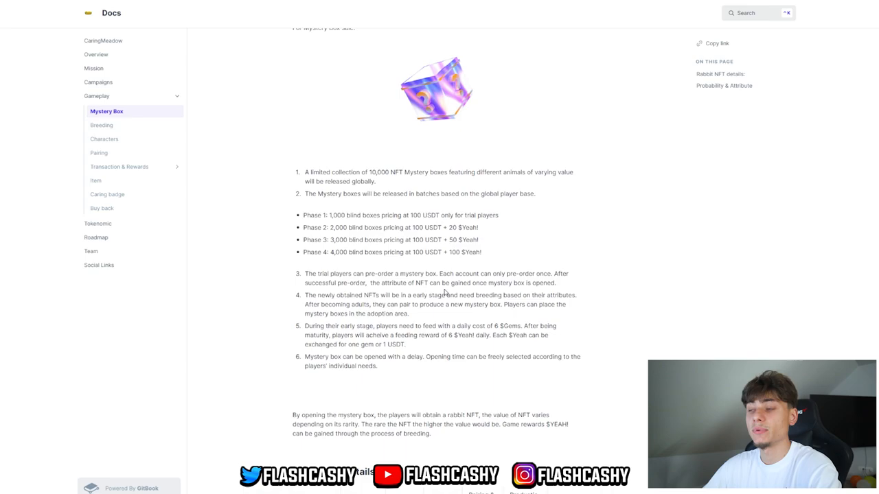
{"action": "mouse_move", "coordinate": [403, 330]}
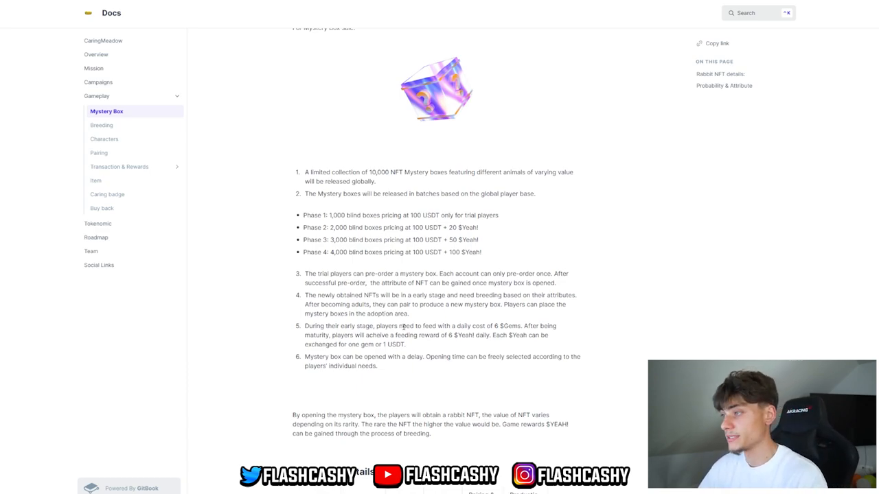
{"action": "mouse_move", "coordinate": [514, 316]}
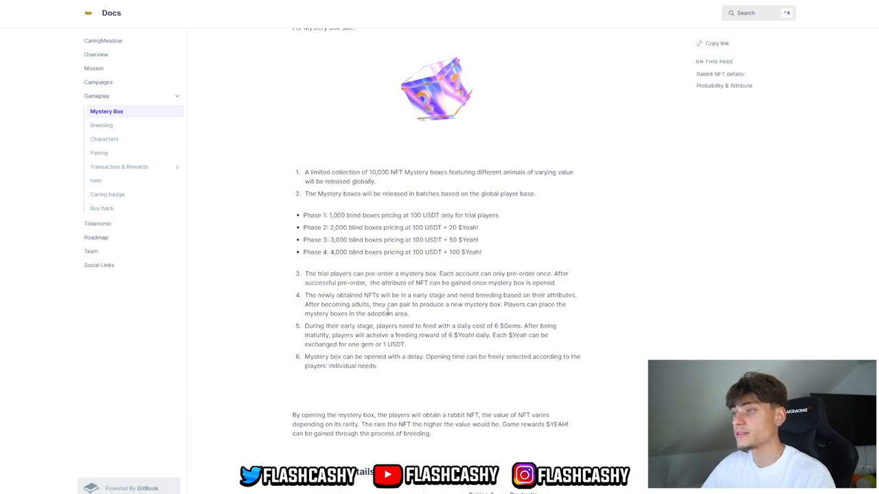
{"action": "mouse_move", "coordinate": [441, 313]}
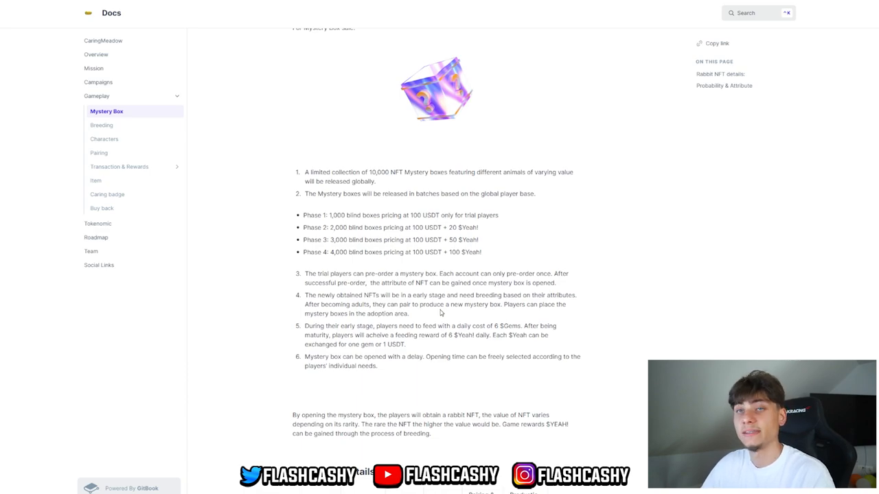
{"action": "mouse_move", "coordinate": [363, 74]}
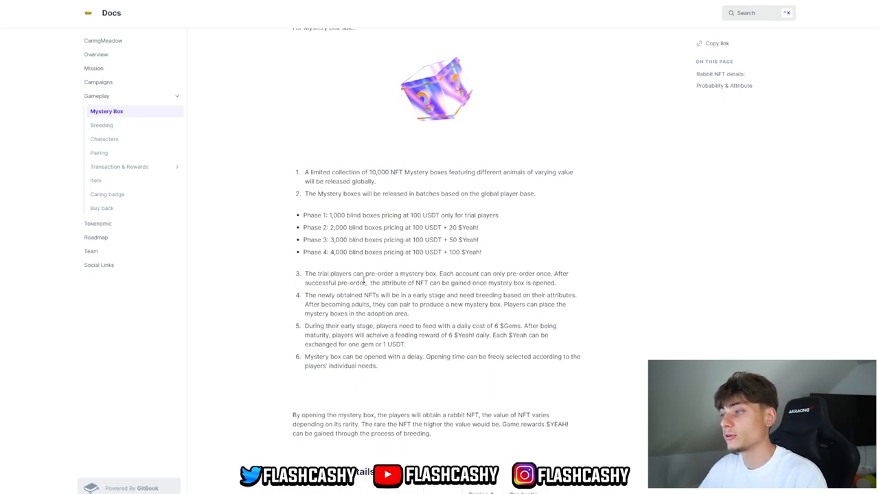
{"action": "mouse_move", "coordinate": [472, 341]}
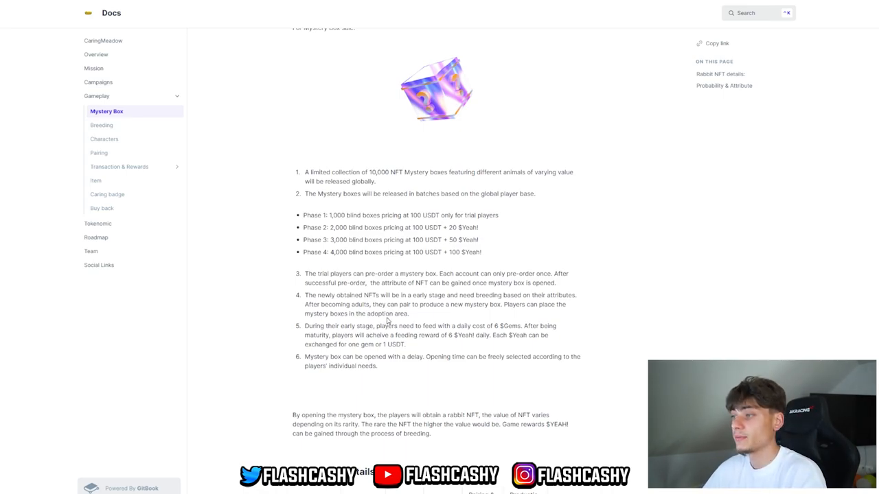
{"action": "scroll", "scroll_direction": "down", "scroll_amount": 3}
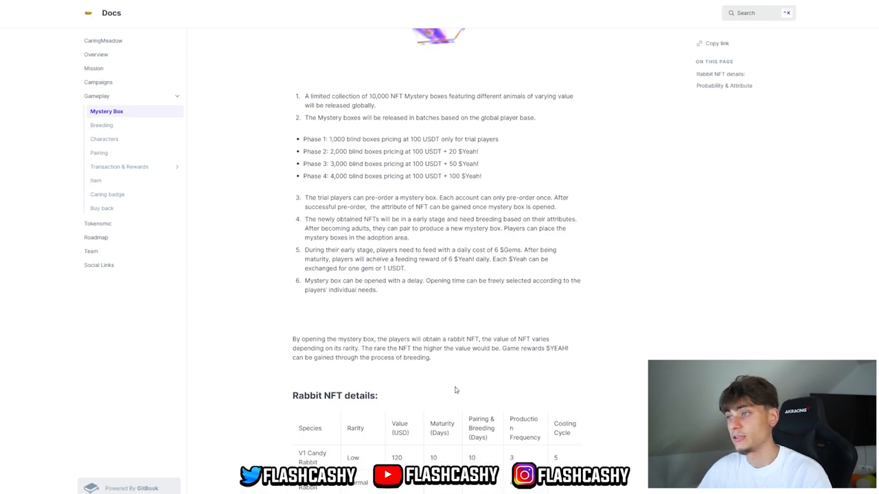
{"action": "scroll", "scroll_direction": "down", "scroll_amount": 3}
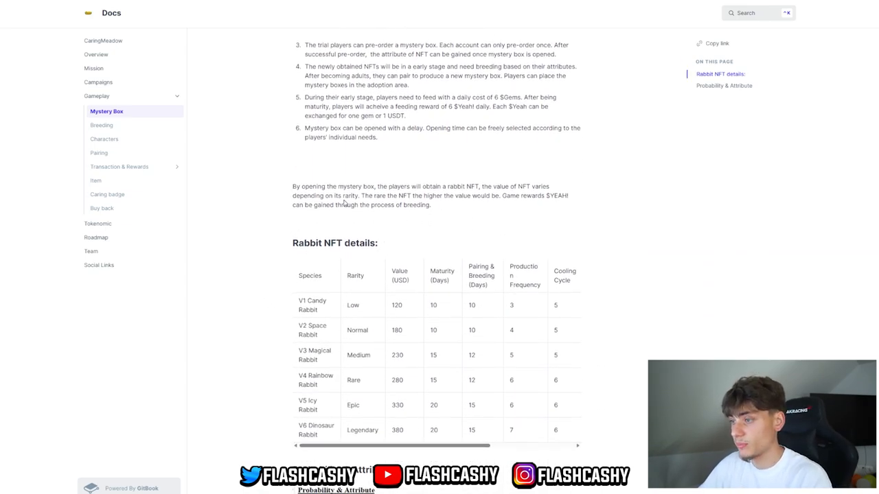
{"action": "scroll", "scroll_direction": "down", "scroll_amount": 3}
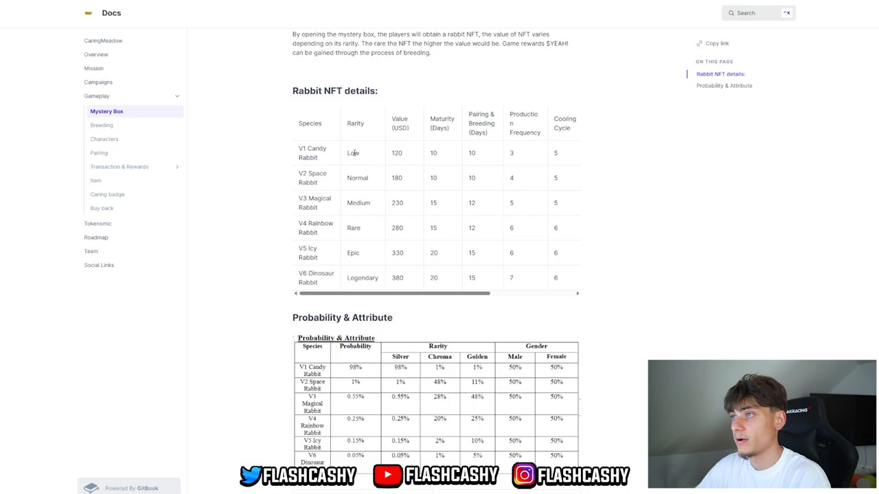
{"action": "mouse_move", "coordinate": [357, 277]}
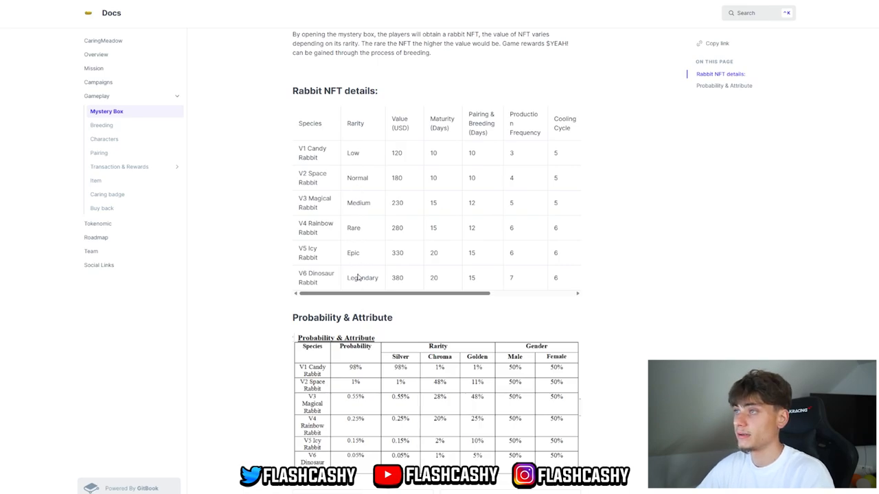
{"action": "mouse_move", "coordinate": [299, 149]}
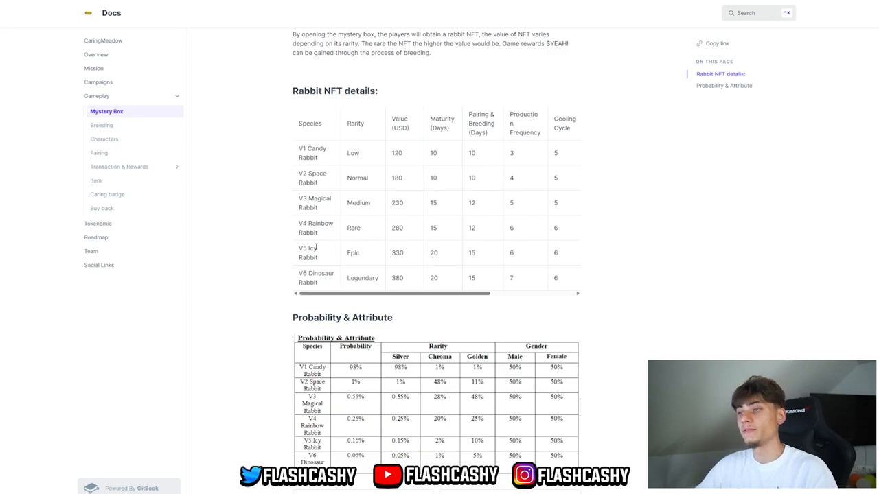
{"action": "mouse_move", "coordinate": [316, 302]}
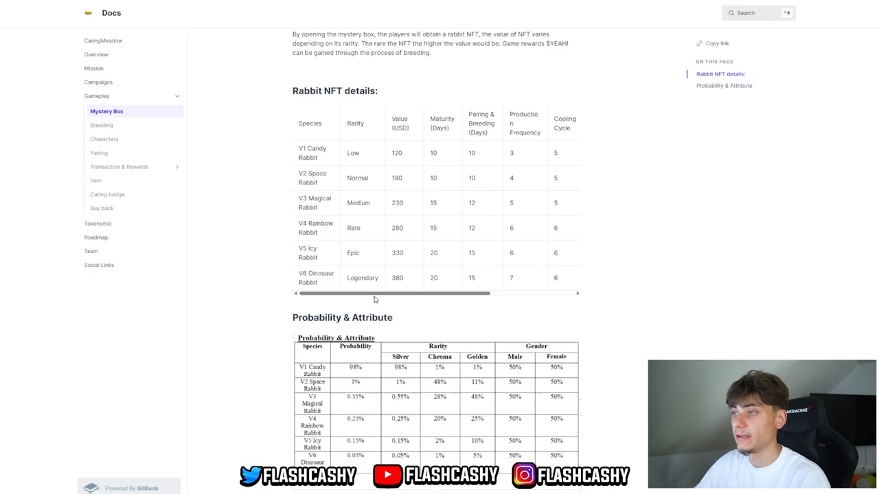
{"action": "mouse_move", "coordinate": [401, 157]}
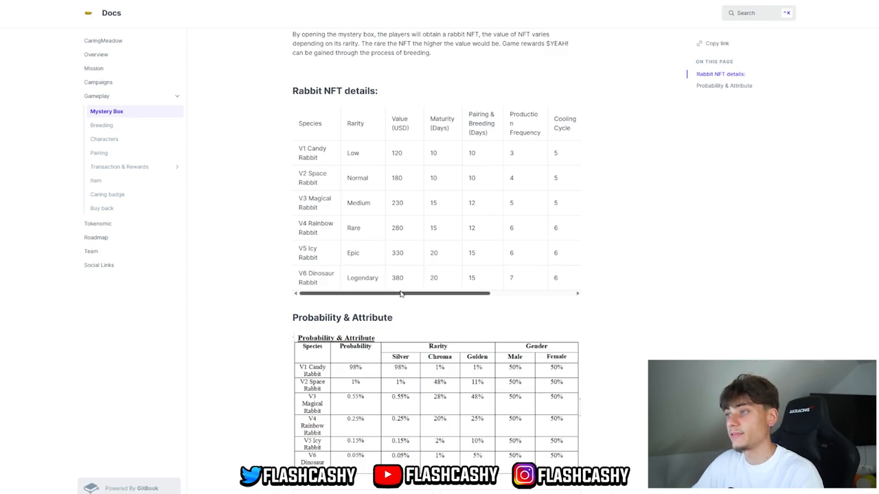
{"action": "mouse_move", "coordinate": [392, 272]}
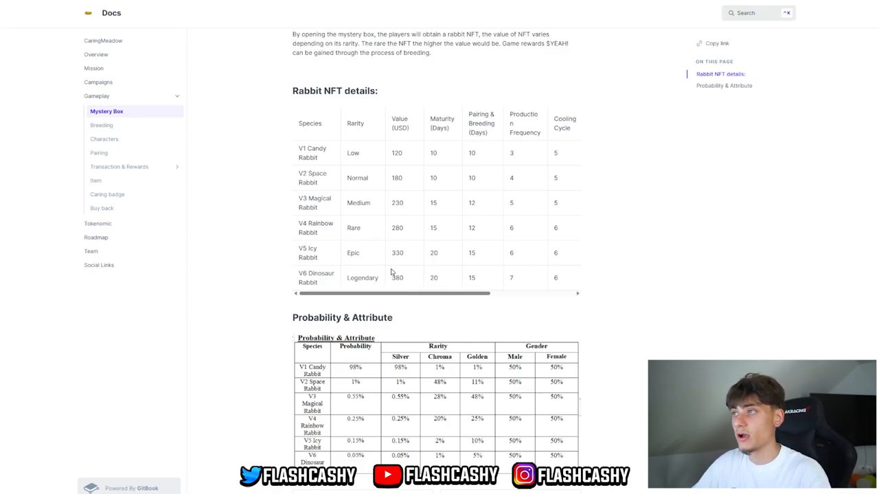
{"action": "mouse_move", "coordinate": [434, 173]}
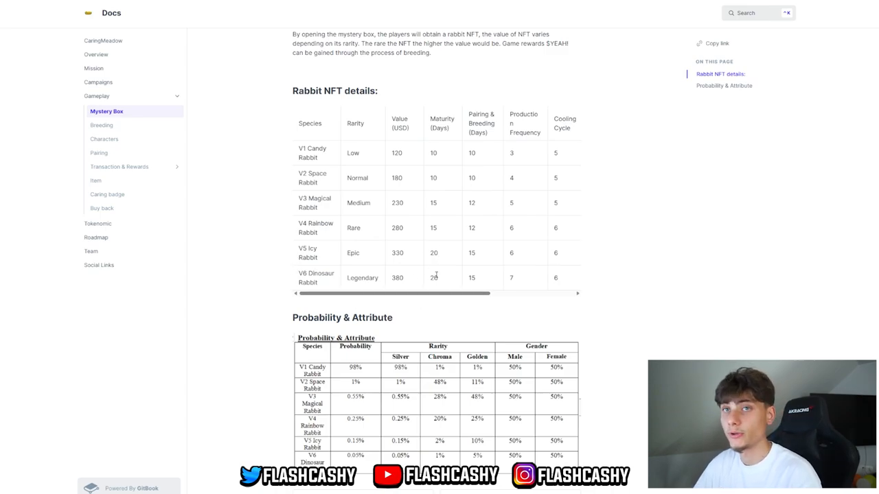
{"action": "mouse_move", "coordinate": [508, 123]}
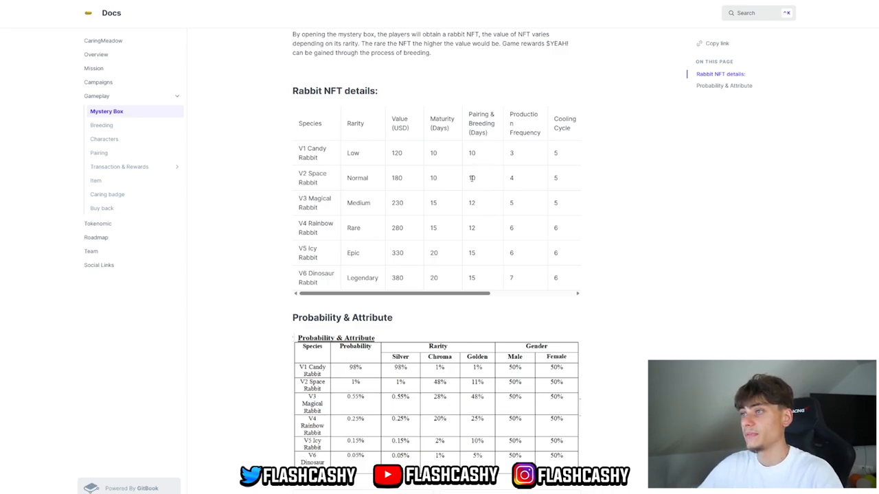
{"action": "mouse_move", "coordinate": [481, 168]}
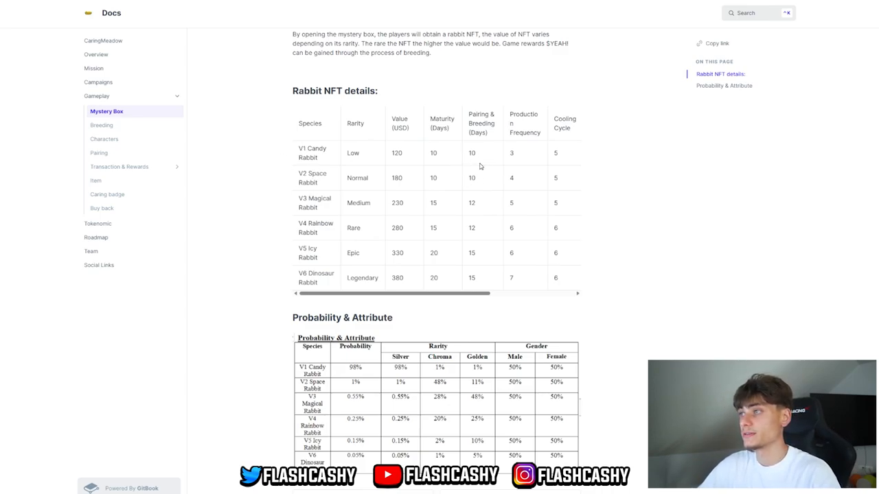
{"action": "mouse_move", "coordinate": [345, 250]}
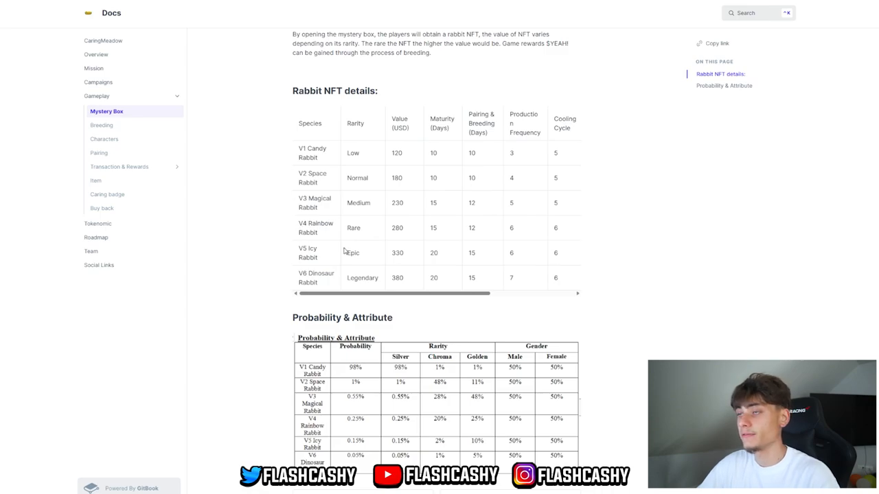
{"action": "mouse_move", "coordinate": [281, 296]}
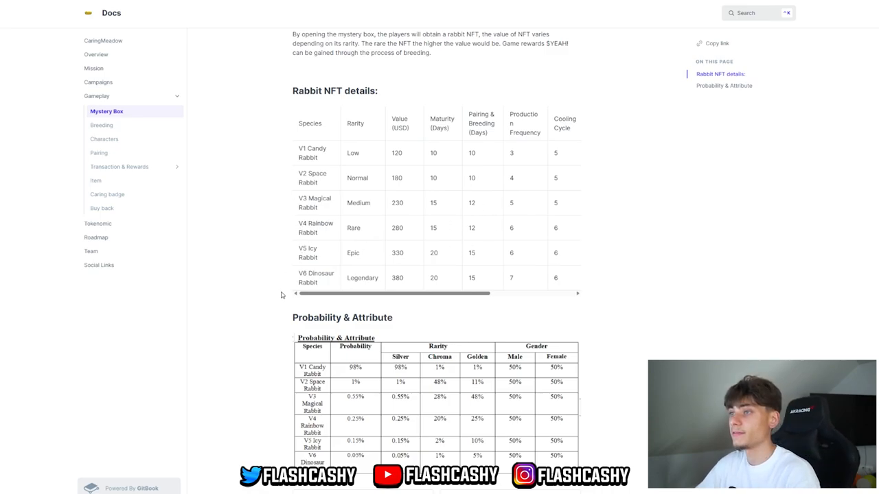
{"action": "mouse_move", "coordinate": [538, 156]}
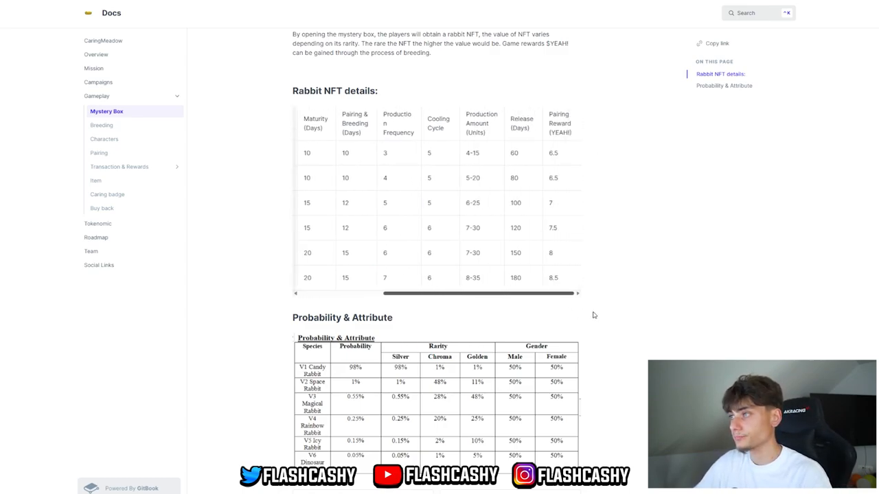
{"action": "mouse_move", "coordinate": [542, 116]}
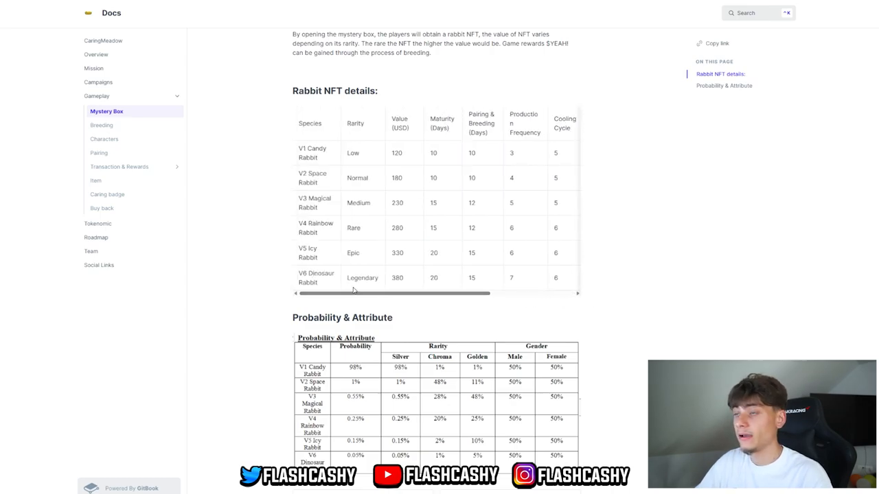
Step: Reveal the table's remaining columns: production amounts, release days and Pairing Reward
{"action": "left_click_drag", "start_coordinate": [355, 294], "coordinate": [478, 294]}
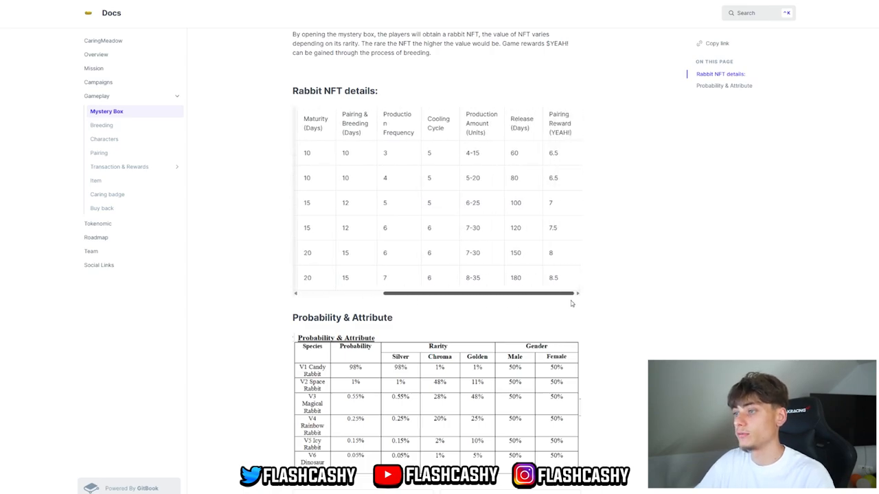
Step: Bring the Probability & Attribute table of rarity and gender odds per species into view
{"action": "scroll", "scroll_direction": "down", "scroll_amount": 3}
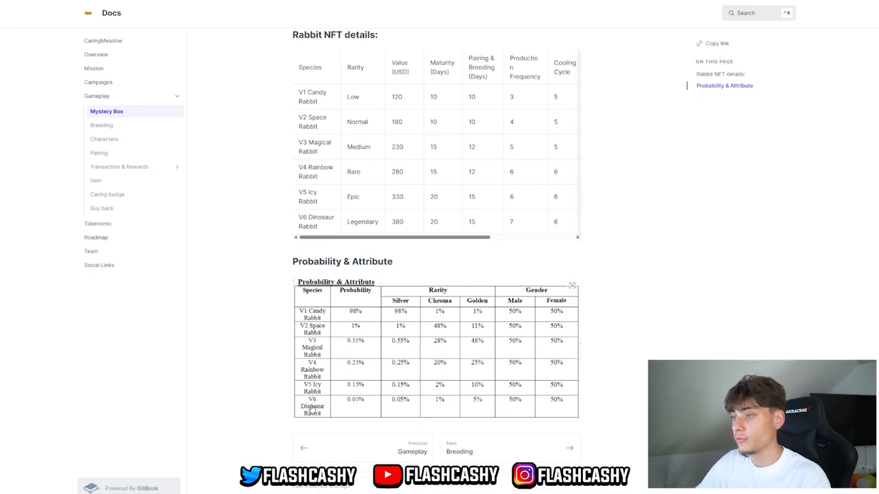
{"action": "mouse_move", "coordinate": [362, 404]}
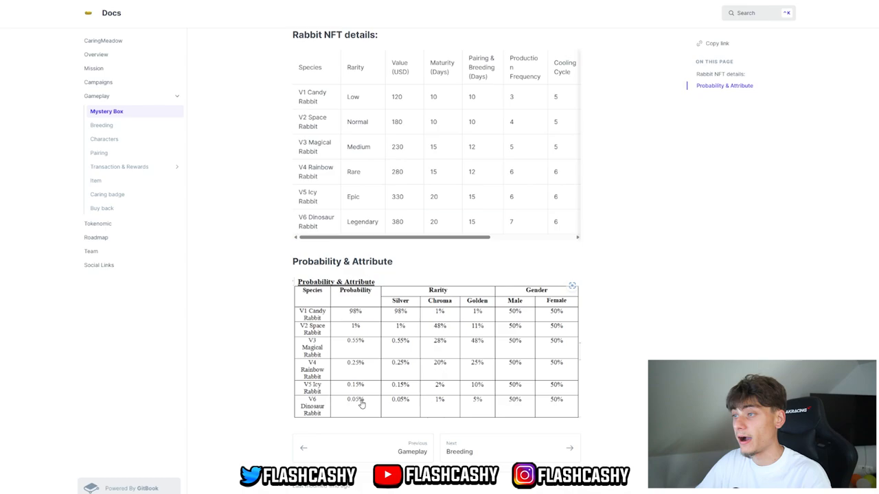
{"action": "mouse_move", "coordinate": [384, 358]}
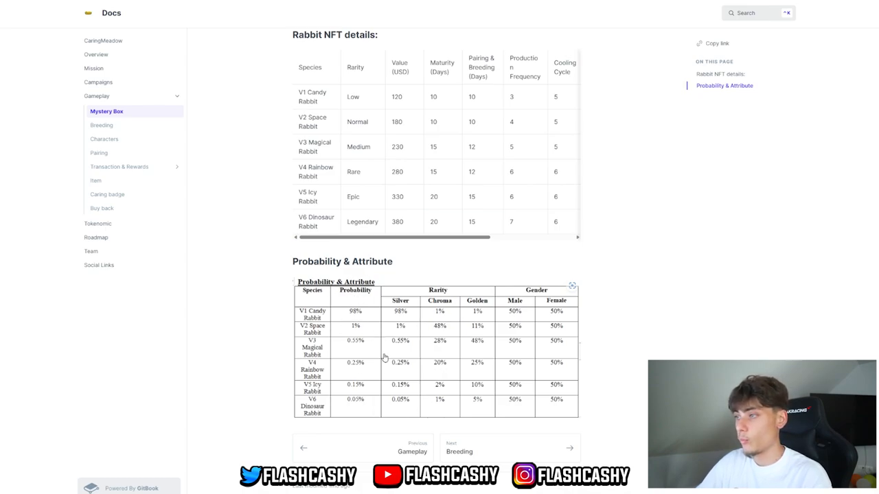
{"action": "mouse_move", "coordinate": [513, 296]}
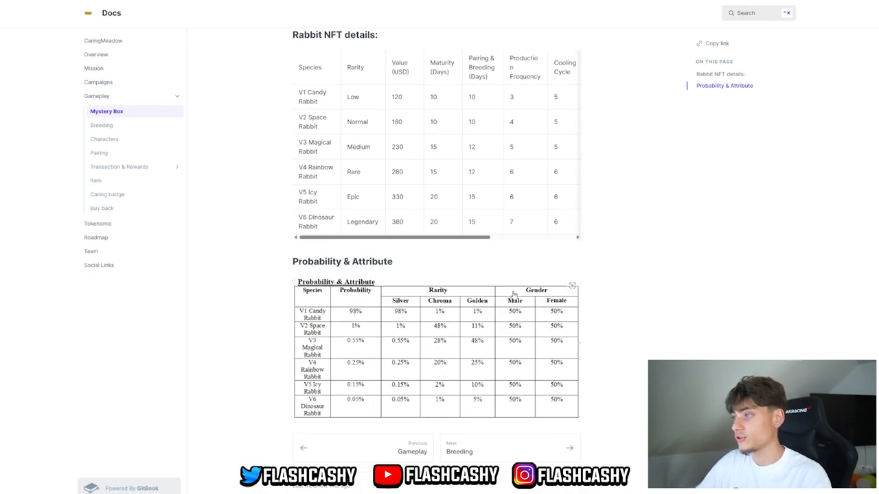
{"action": "mouse_move", "coordinate": [382, 300]}
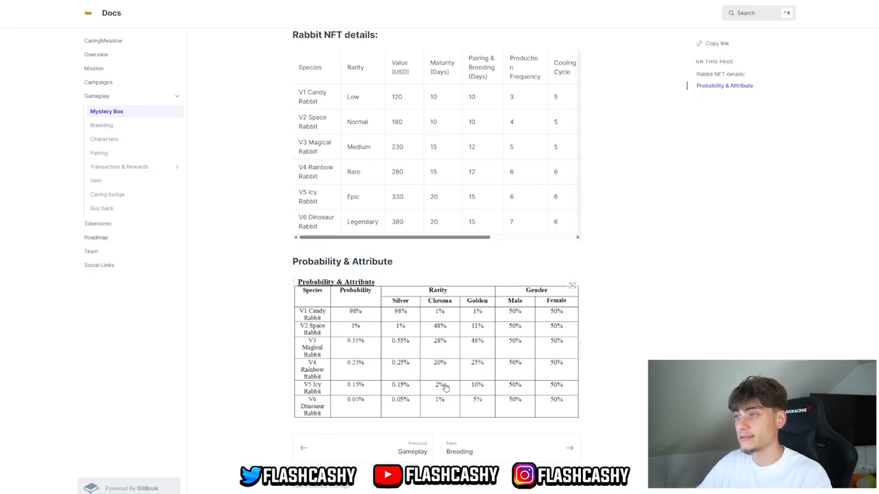
{"action": "mouse_move", "coordinate": [101, 125]}
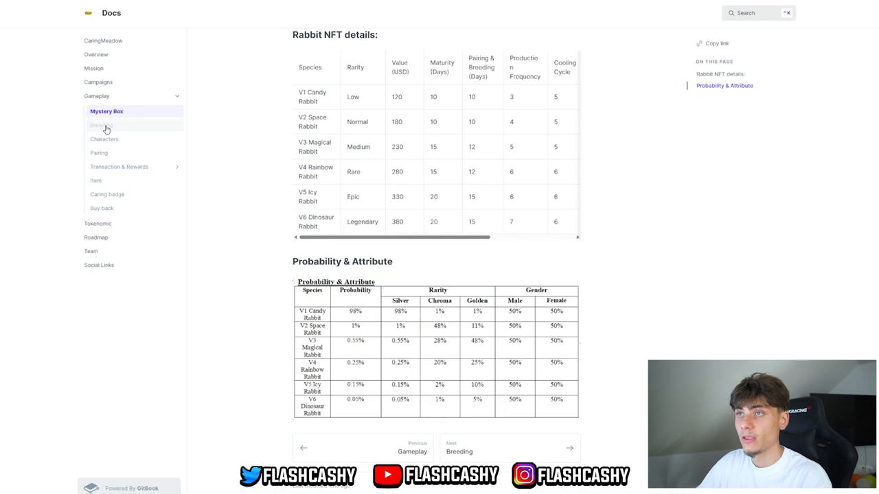
Step: Go to the Breeding page and read down to the Nutritional Value and Health Value index tables
{"action": "left_click", "coordinate": [101, 125]}
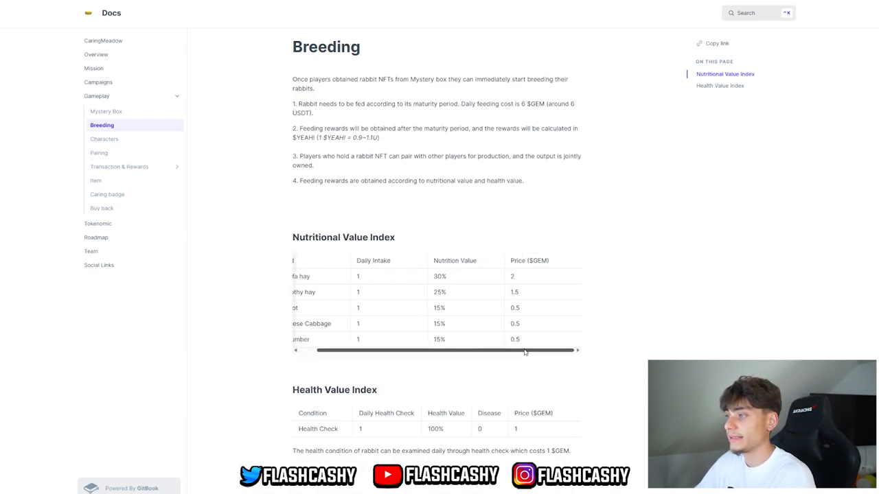
{"action": "scroll", "scroll_direction": "down", "scroll_amount": 3}
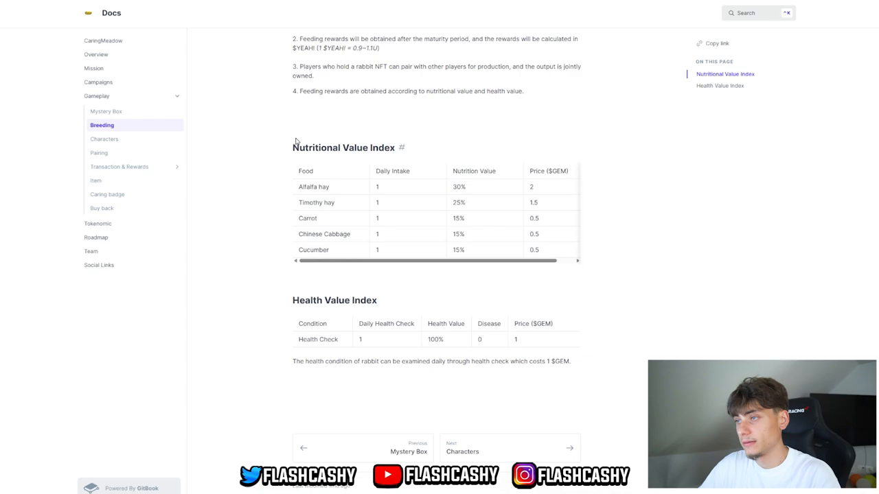
{"action": "left_click", "coordinate": [105, 138]}
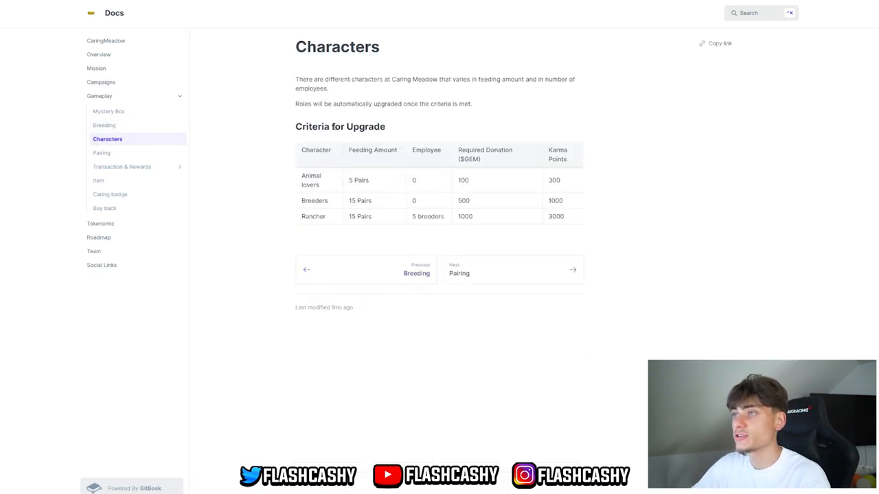
{"action": "mouse_move", "coordinate": [396, 240]}
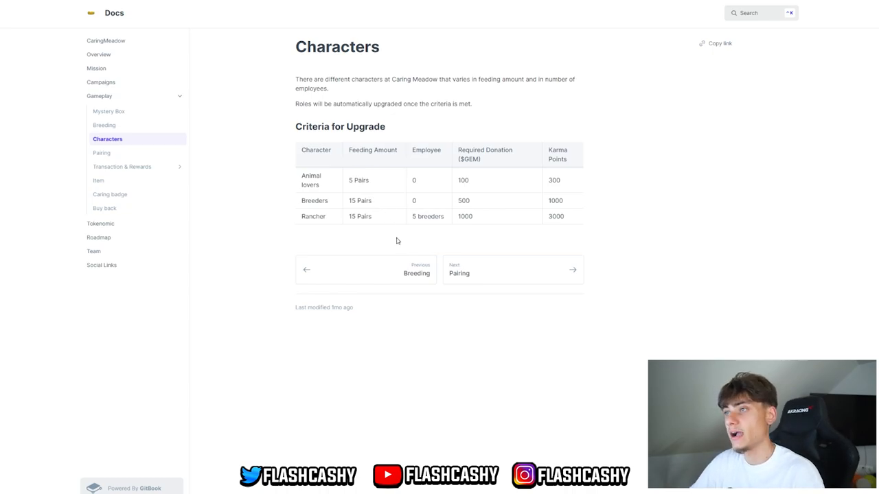
{"action": "mouse_move", "coordinate": [373, 158]}
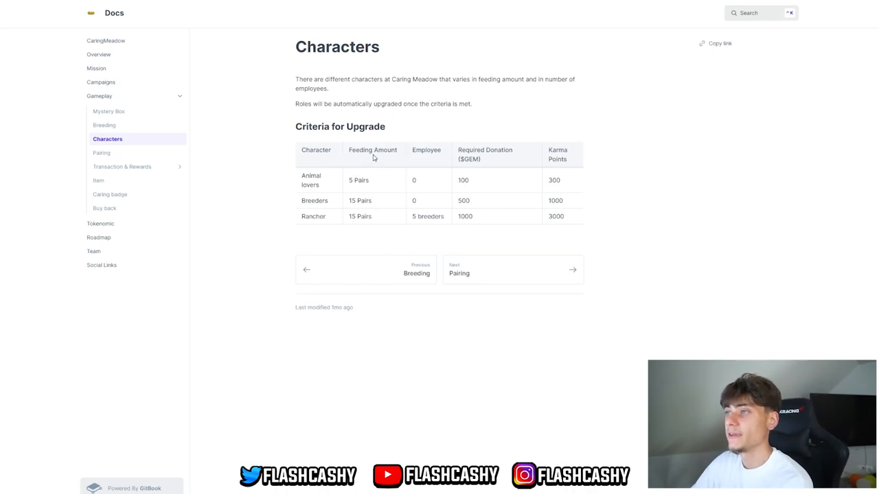
{"action": "mouse_move", "coordinate": [571, 154]}
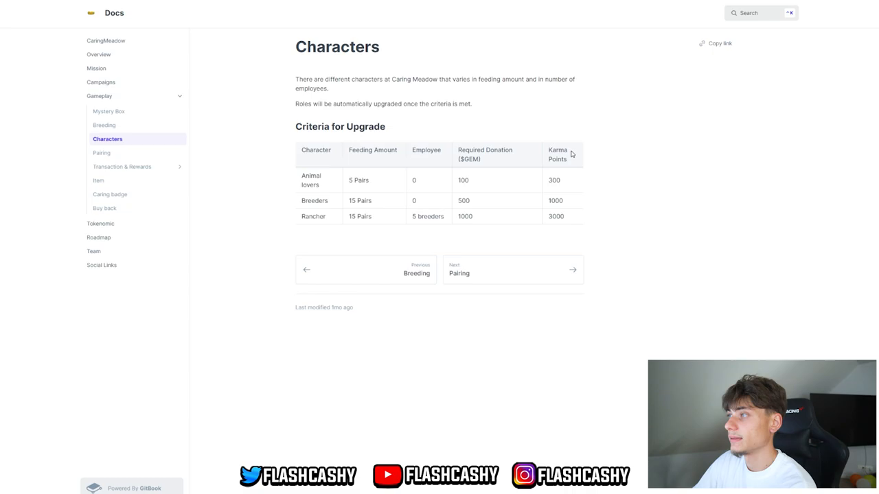
Step: Read the Pairing rules and probability table, then go to the Transaction & Rewards overview
{"action": "left_click", "coordinate": [458, 271]}
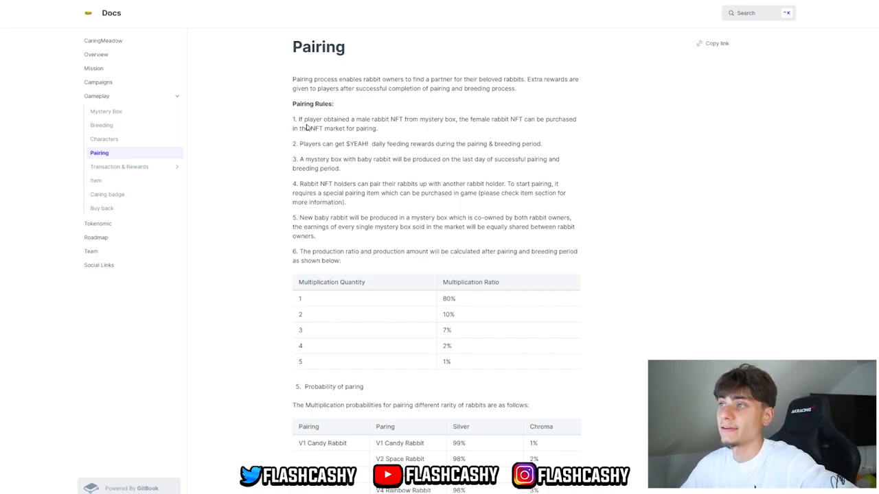
{"action": "mouse_move", "coordinate": [333, 149]}
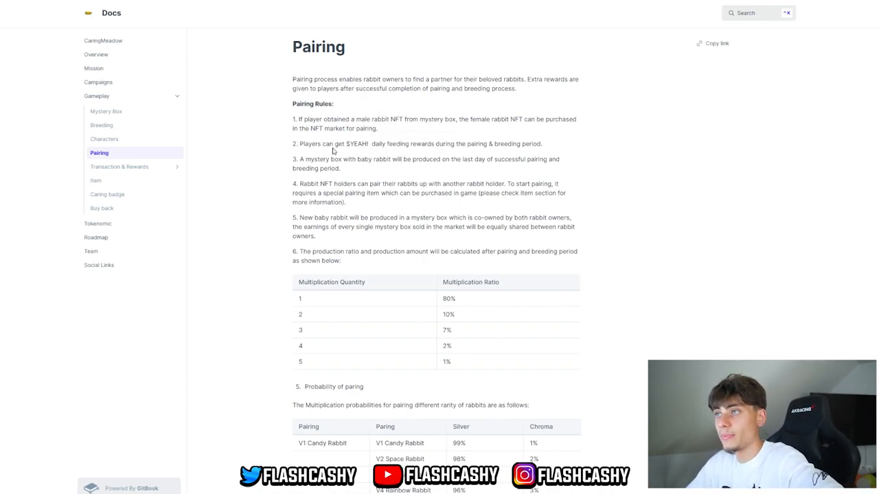
{"action": "mouse_move", "coordinate": [434, 144]}
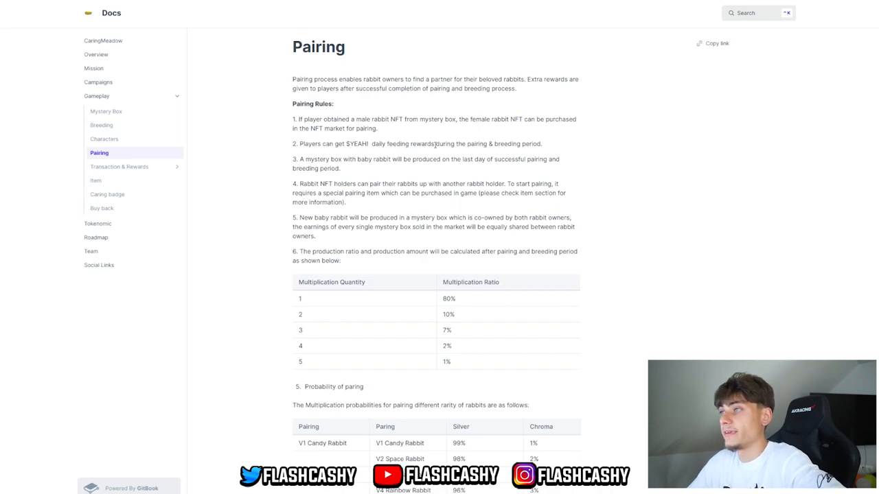
{"action": "mouse_move", "coordinate": [329, 231]}
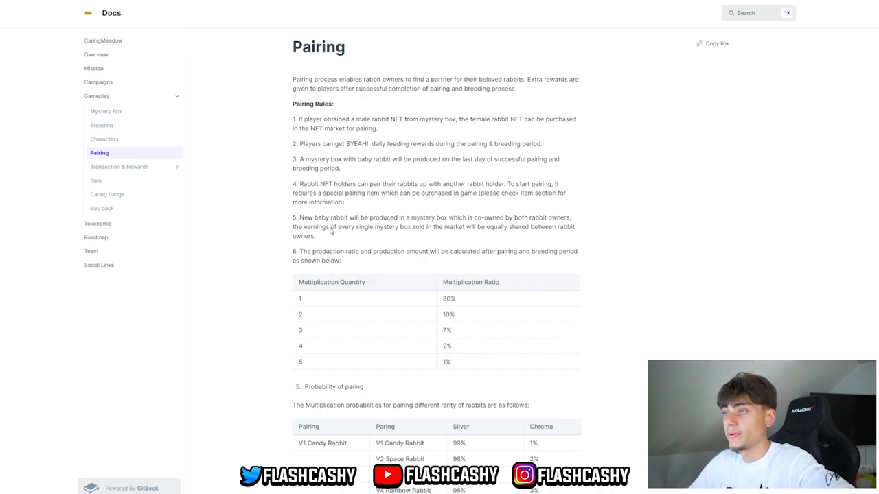
{"action": "mouse_move", "coordinate": [351, 155]}
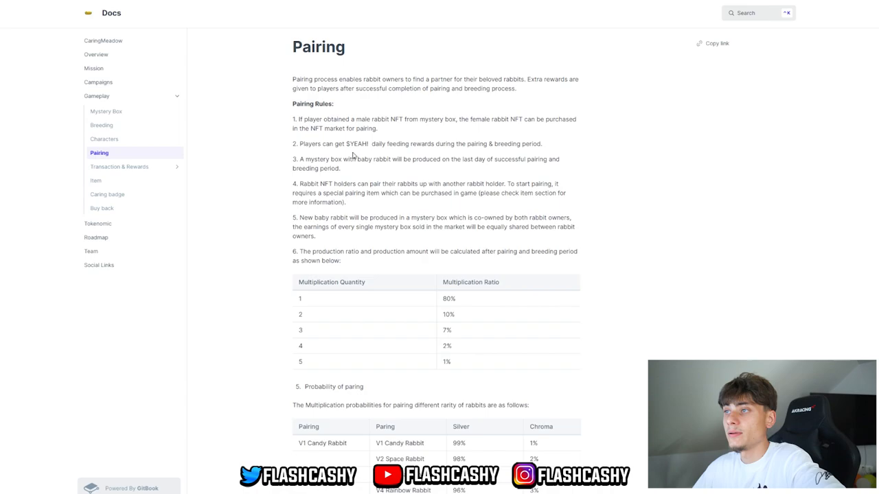
{"action": "mouse_move", "coordinate": [453, 159]}
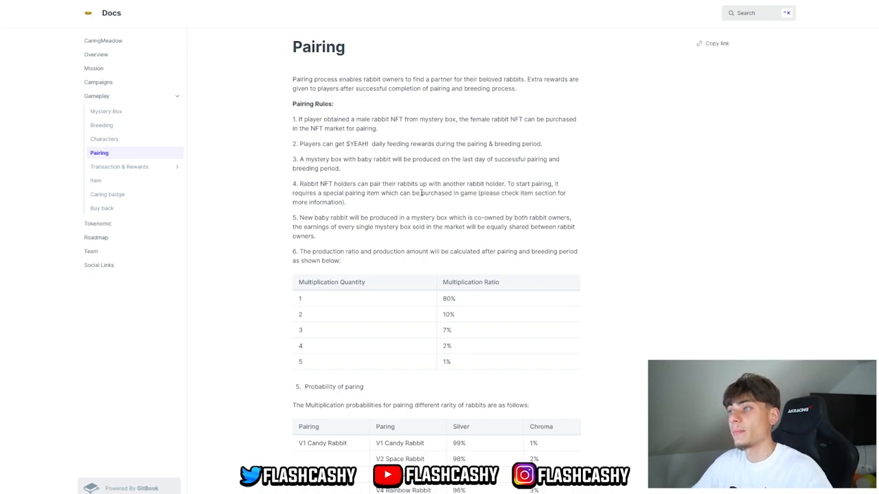
{"action": "mouse_move", "coordinate": [274, 202]}
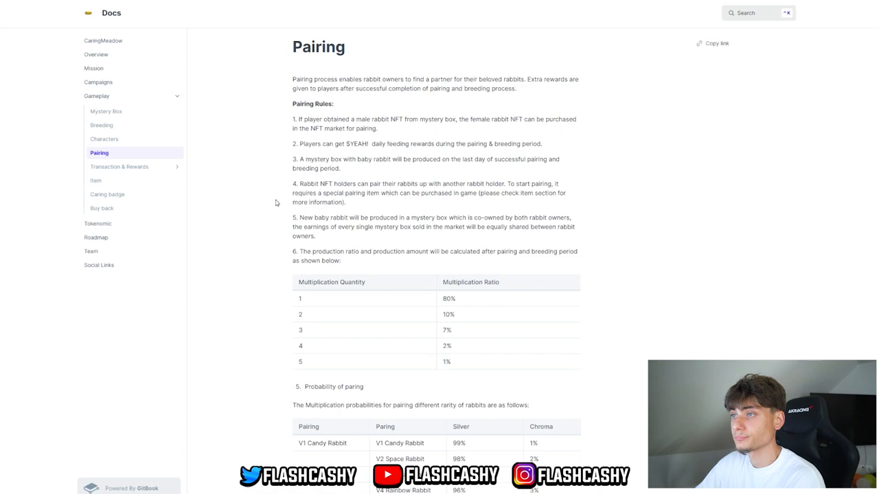
{"action": "mouse_move", "coordinate": [392, 228]}
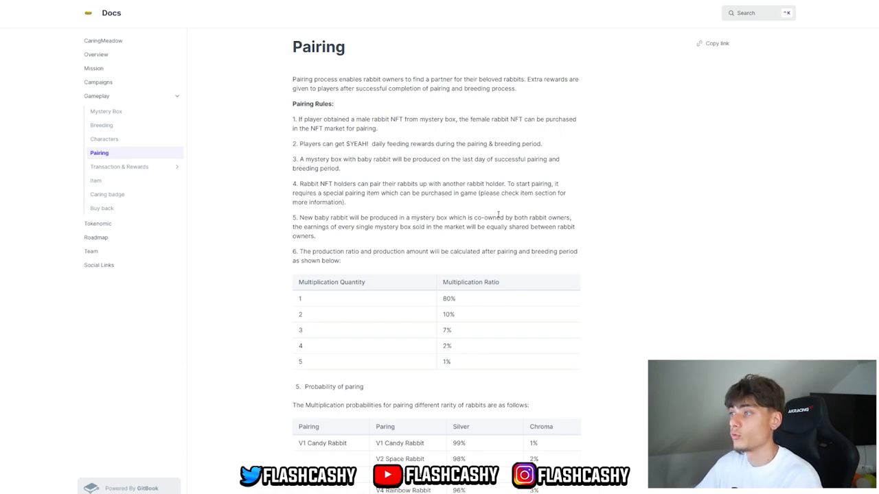
{"action": "mouse_move", "coordinate": [412, 286]}
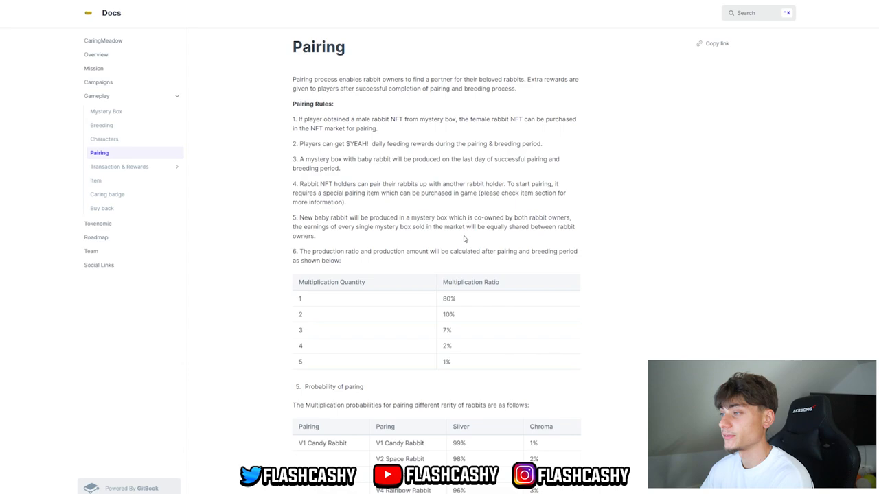
{"action": "mouse_move", "coordinate": [396, 330]}
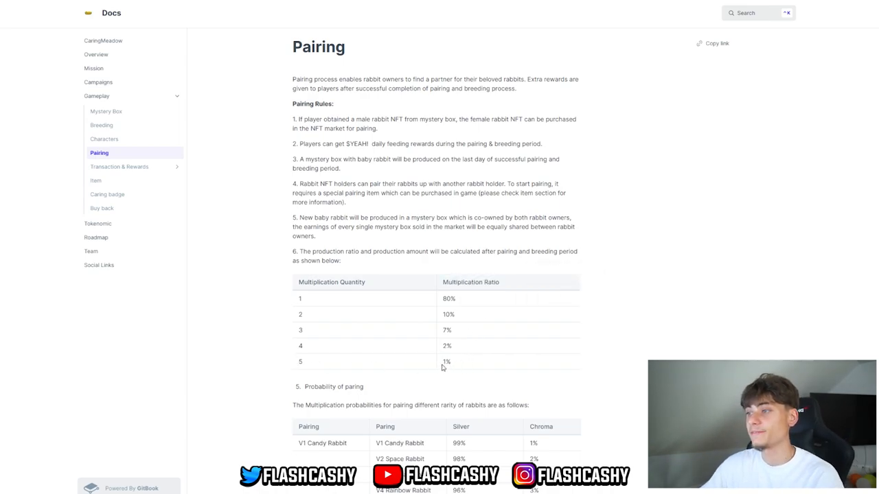
{"action": "scroll", "scroll_direction": "down", "scroll_amount": 3}
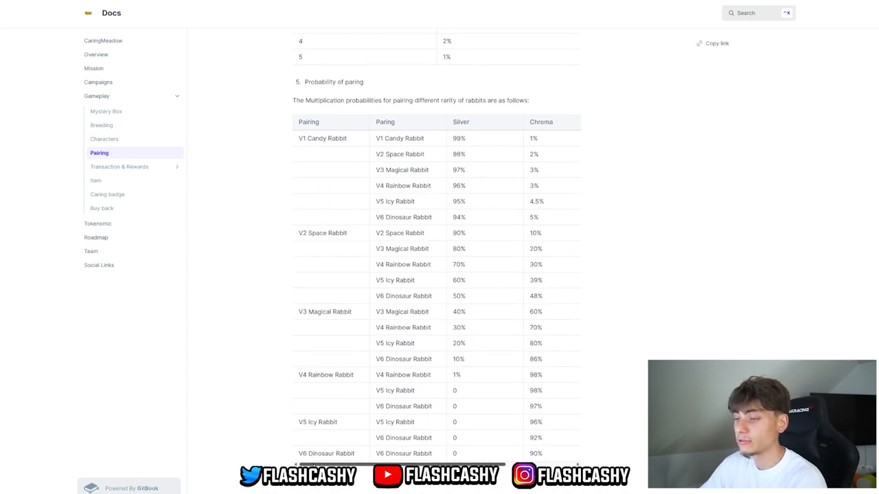
{"action": "mouse_move", "coordinate": [447, 148]}
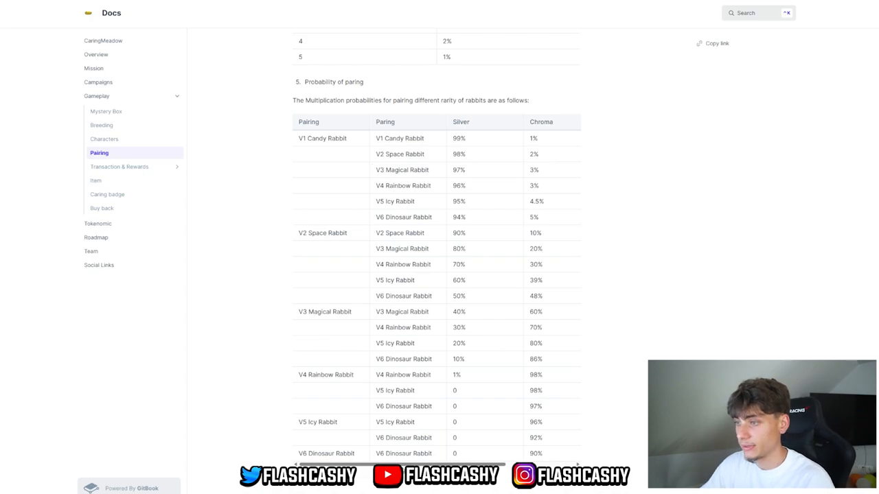
{"action": "left_click", "coordinate": [119, 167]}
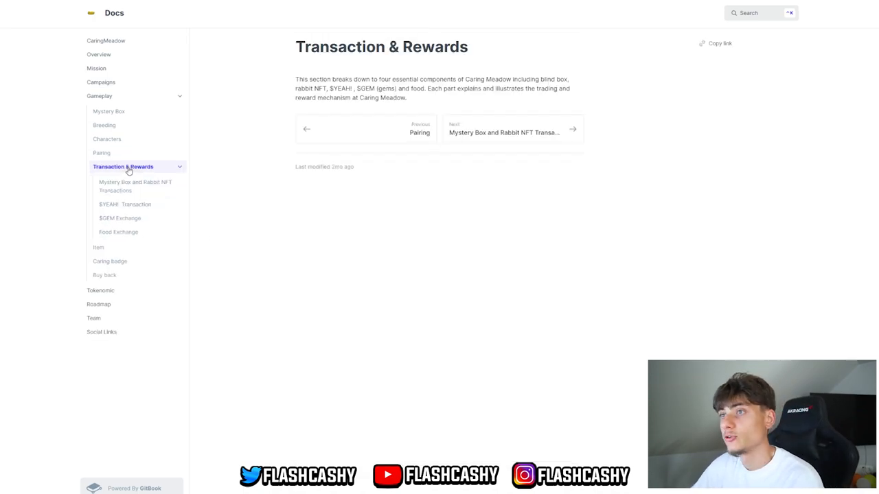
Step: Browse the $YEAH! Transaction fee breakdown, Food Exchange rewards table, then the $GEM Exchange page
{"action": "left_click", "coordinate": [126, 203]}
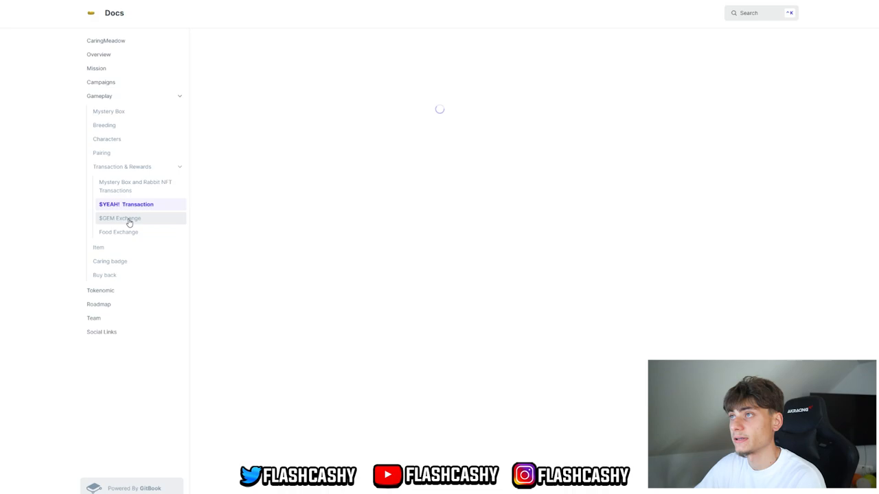
{"action": "left_click", "coordinate": [127, 203]}
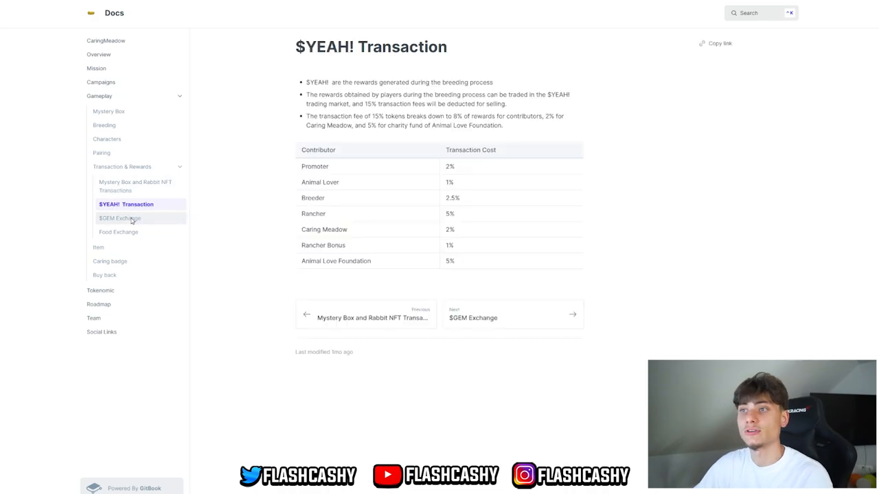
{"action": "left_click", "coordinate": [118, 231]}
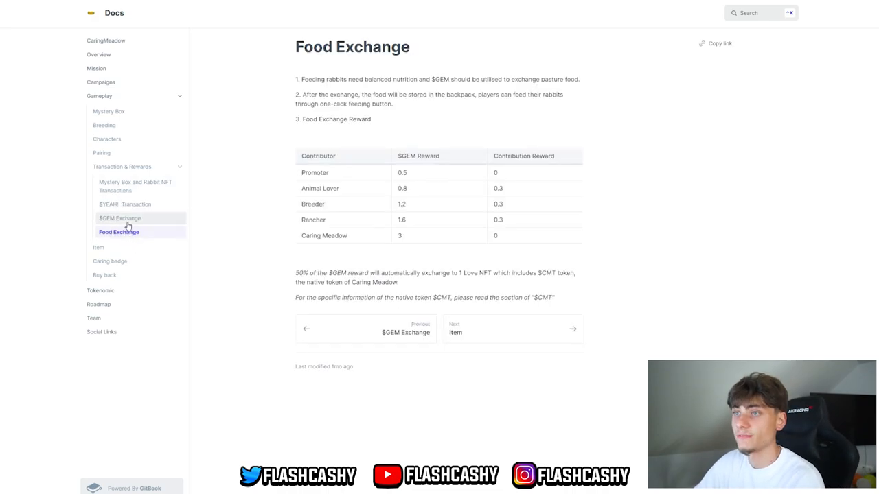
{"action": "left_click", "coordinate": [126, 203]}
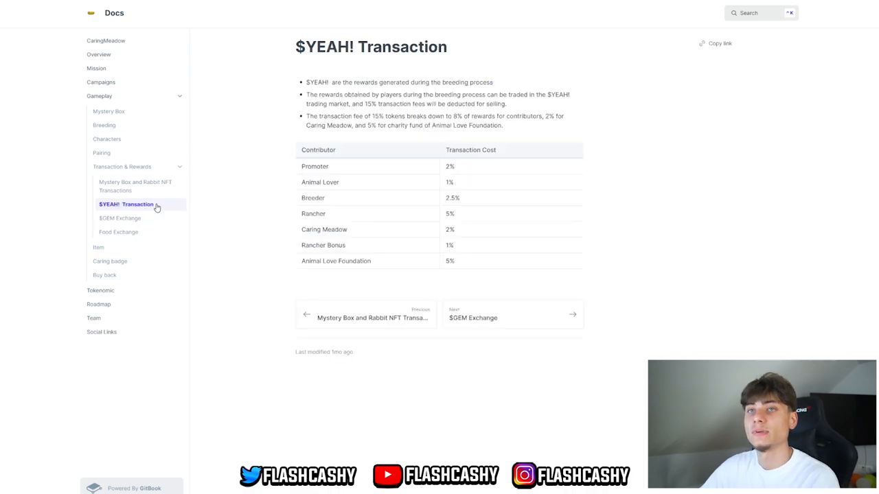
{"action": "mouse_move", "coordinate": [354, 91]}
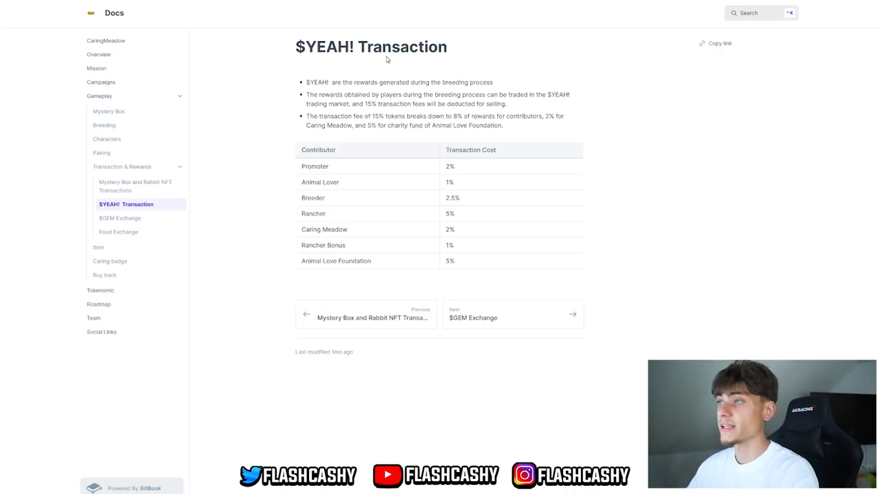
{"action": "mouse_move", "coordinate": [338, 132]}
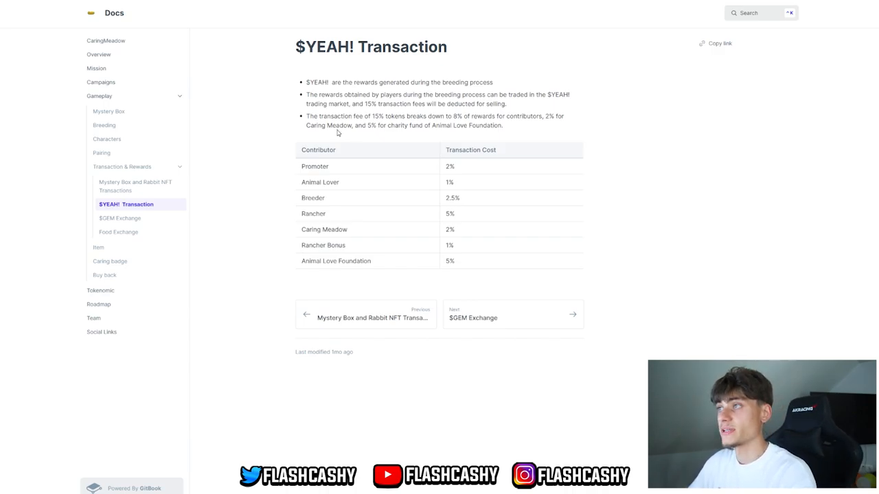
{"action": "mouse_move", "coordinate": [448, 96]}
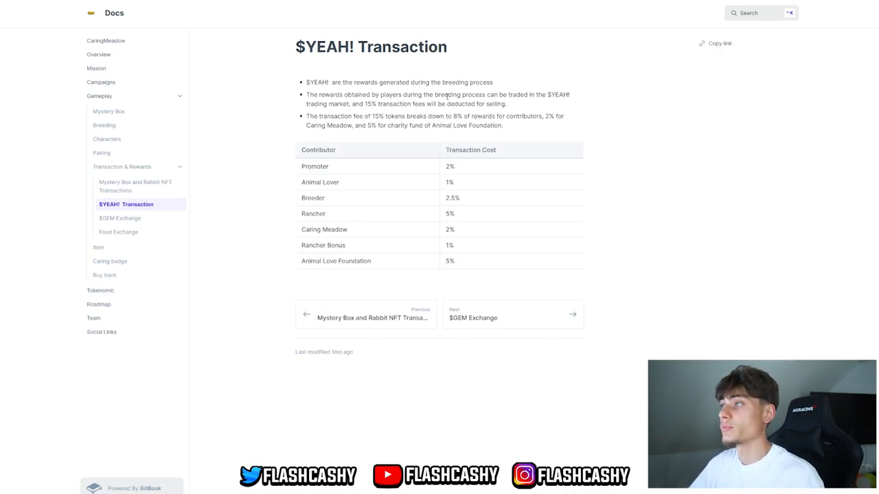
{"action": "mouse_move", "coordinate": [353, 137]}
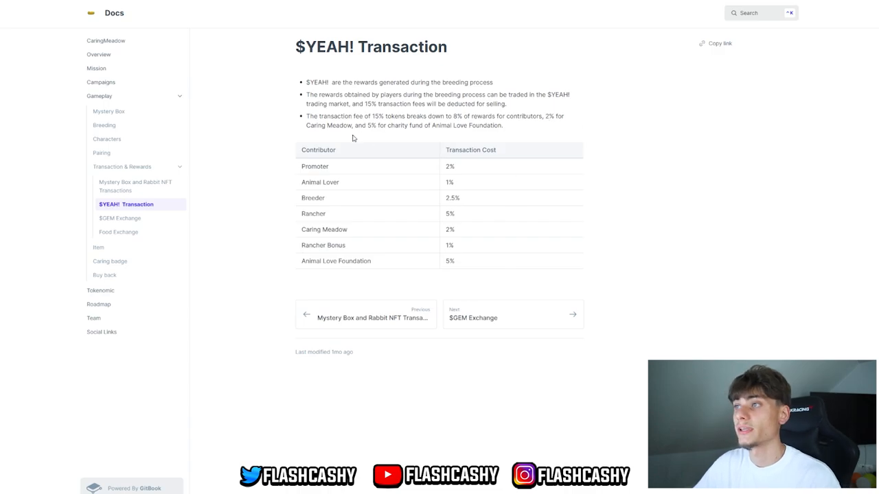
{"action": "mouse_move", "coordinate": [339, 170]}
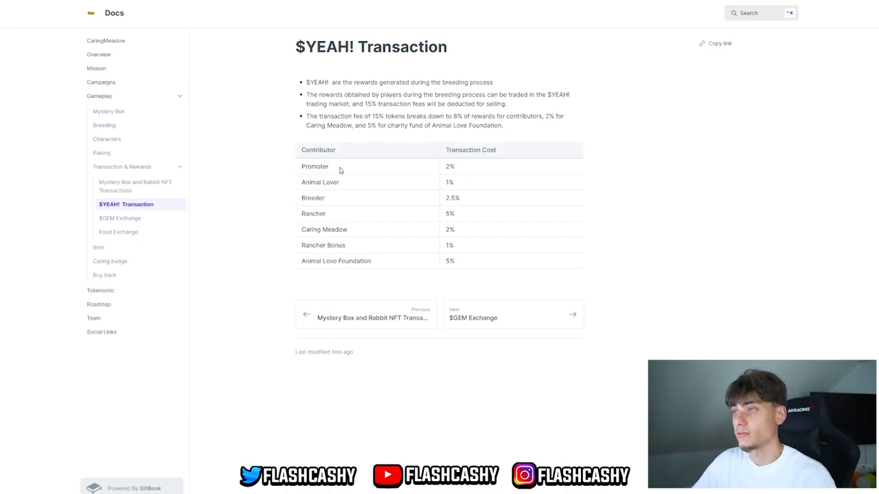
{"action": "left_click", "coordinate": [121, 217]}
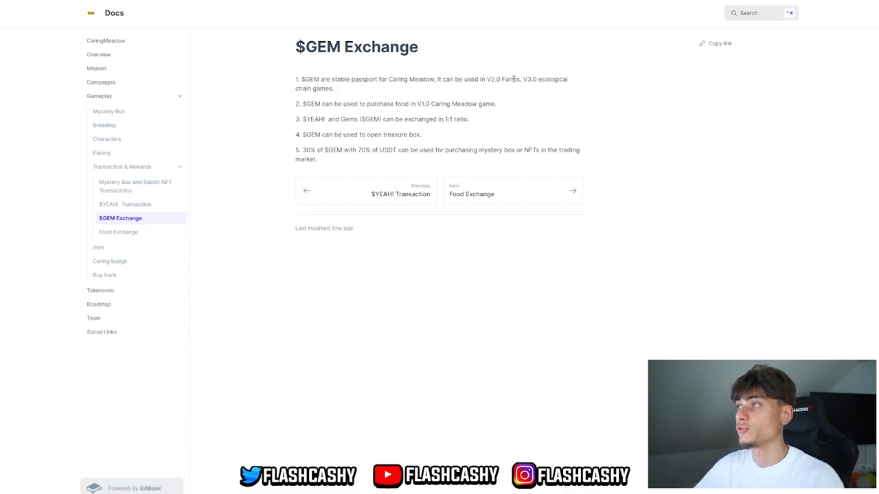
{"action": "mouse_move", "coordinate": [310, 101]}
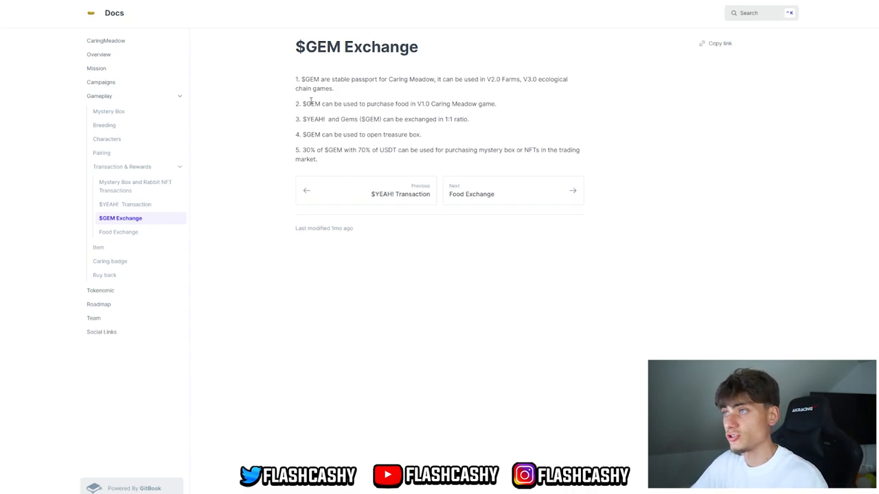
Step: Go to the Item page listing treasure-box items with their functions and validity
{"action": "left_click_drag", "start_coordinate": [392, 104], "coordinate": [452, 104]}
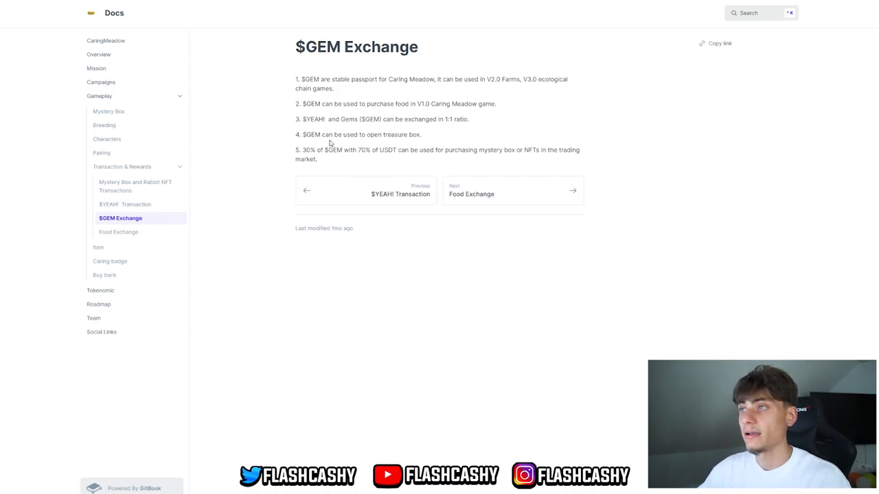
{"action": "mouse_move", "coordinate": [415, 150]}
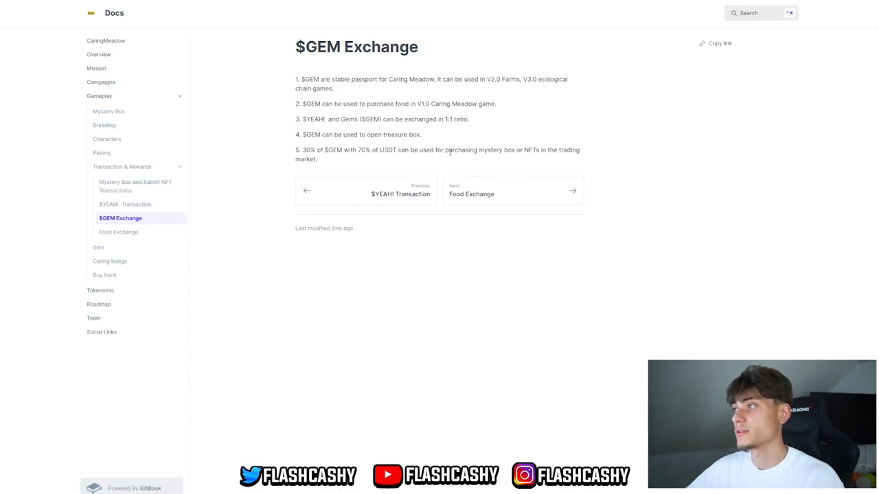
{"action": "left_click", "coordinate": [99, 248]}
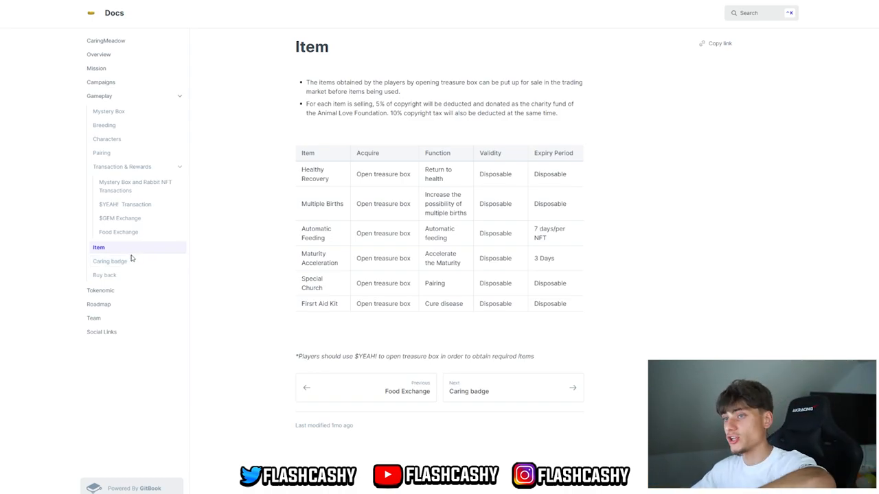
Step: View the Caring badge rewards page, then the Tokenomic page outlining $CMT supply
{"action": "left_click", "coordinate": [110, 260]}
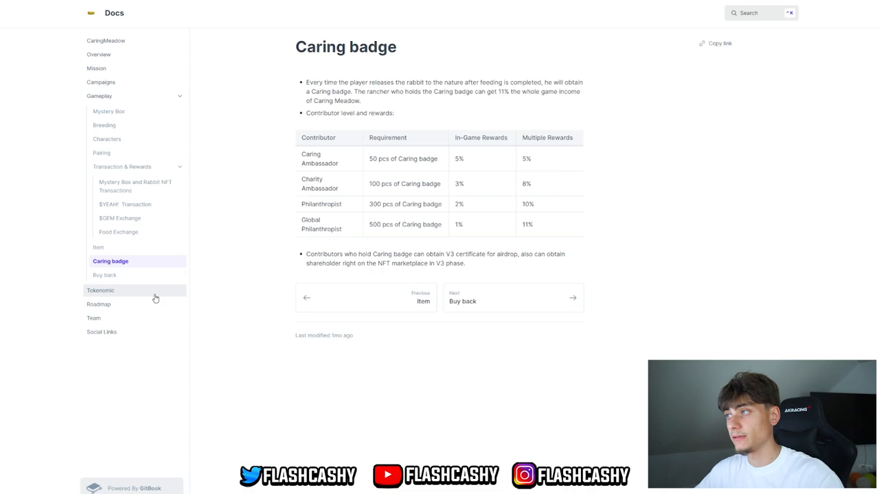
{"action": "left_click", "coordinate": [104, 275]}
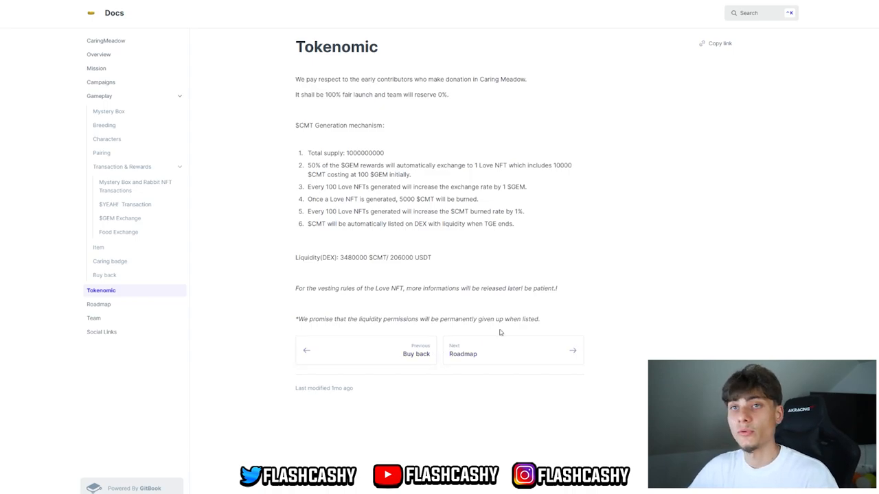
{"action": "mouse_move", "coordinate": [392, 221]}
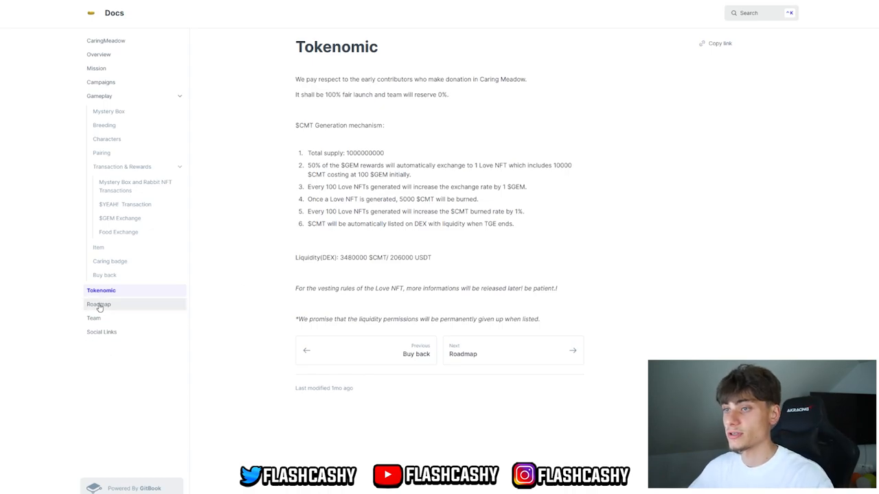
Step: Show the Roadmap page scrolled down to its milestone checklist through 2024
{"action": "left_click", "coordinate": [99, 305]}
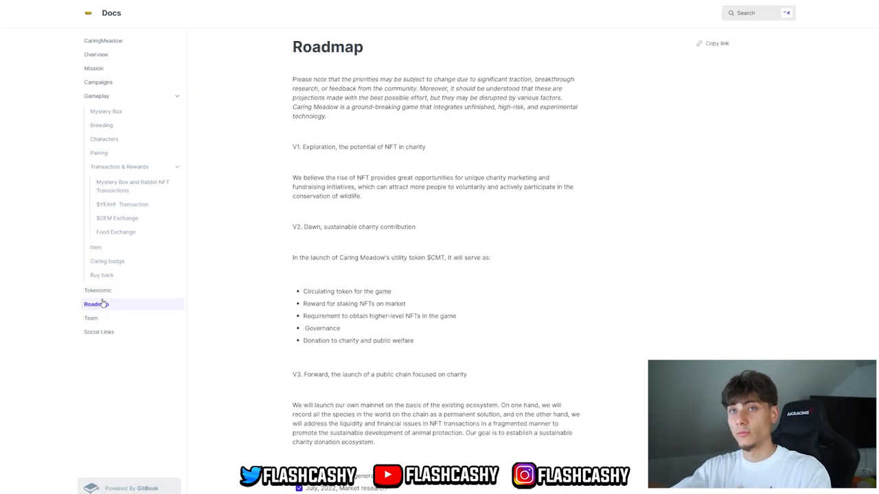
{"action": "scroll", "scroll_direction": "down", "scroll_amount": 3}
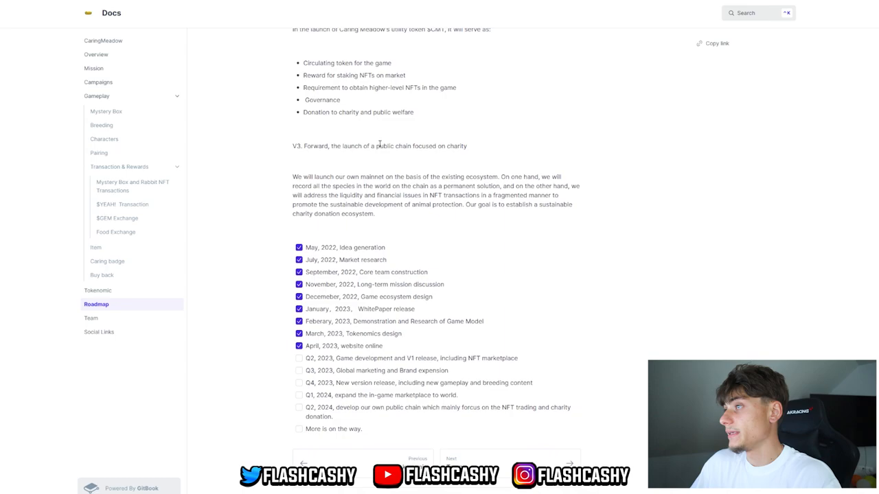
{"action": "scroll", "scroll_direction": "down", "scroll_amount": 3}
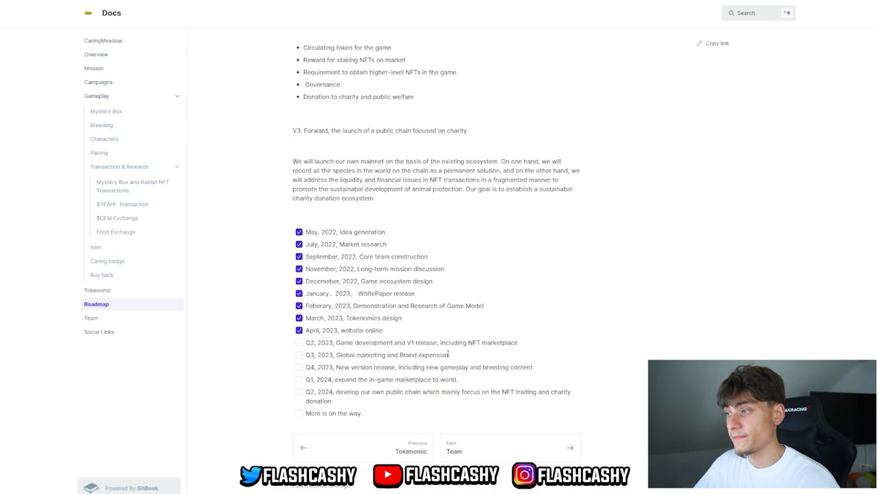
{"action": "mouse_move", "coordinate": [351, 378]}
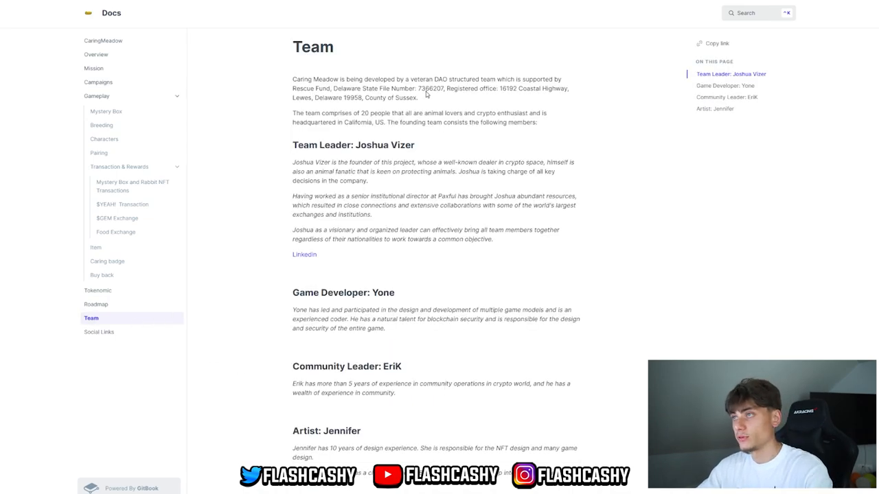
{"action": "mouse_move", "coordinate": [386, 254]}
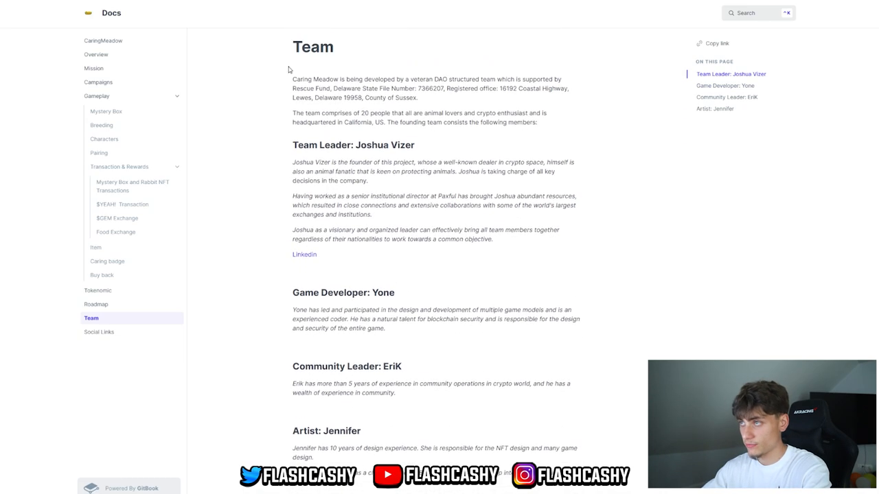
{"action": "mouse_move", "coordinate": [505, 99]}
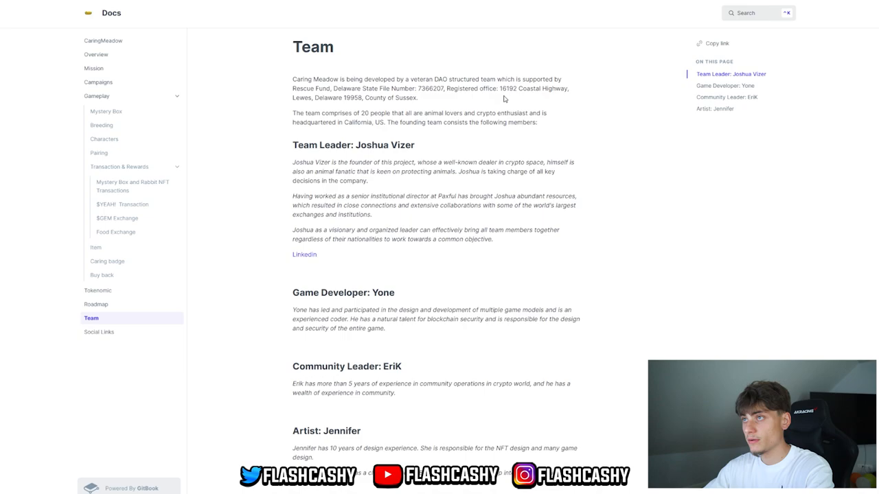
Step: Reach Social Links and follow the twitter.com/CaringMeadow link to the project profile
{"action": "left_click", "coordinate": [102, 331]}
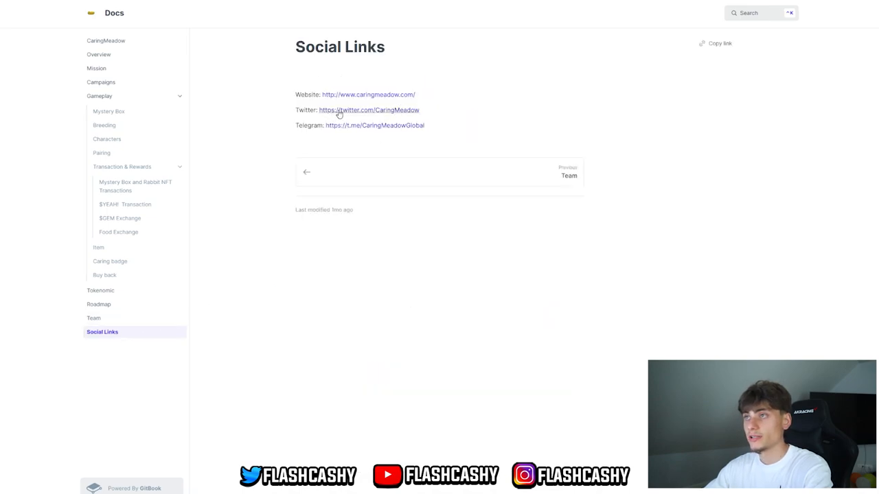
{"action": "mouse_move", "coordinate": [321, 116]}
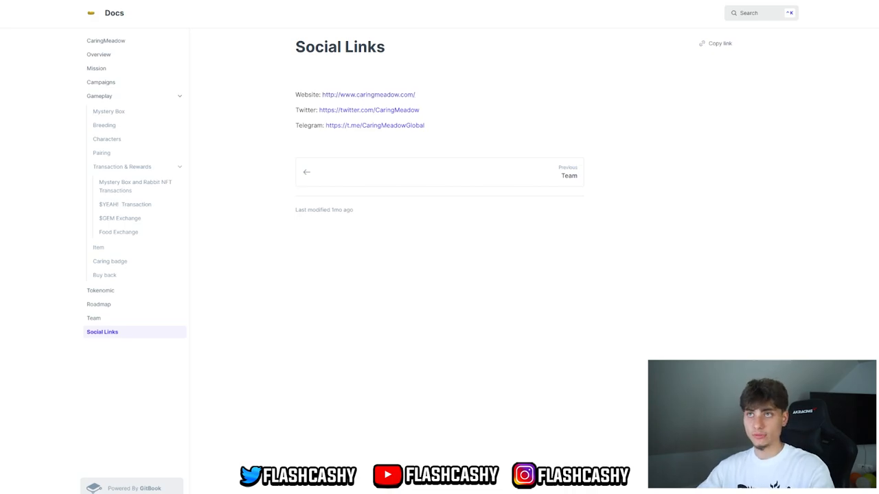
{"action": "left_click", "coordinate": [368, 110]}
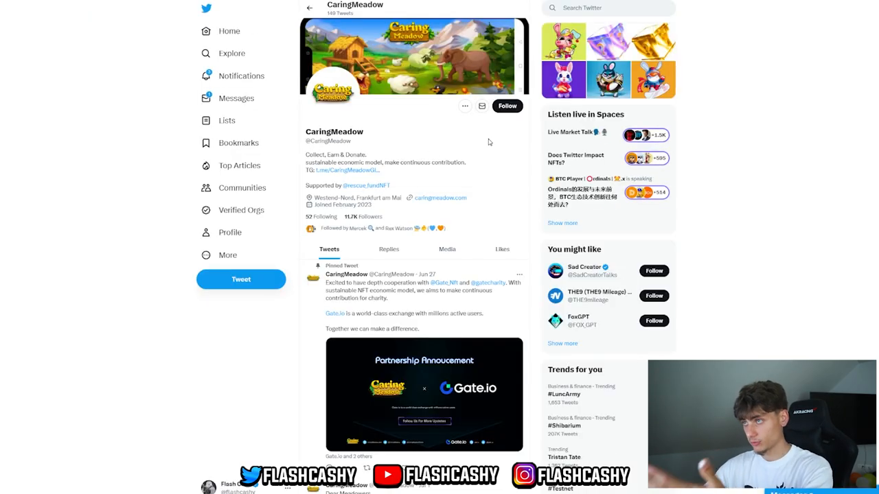
{"action": "left_click", "coordinate": [346, 171]}
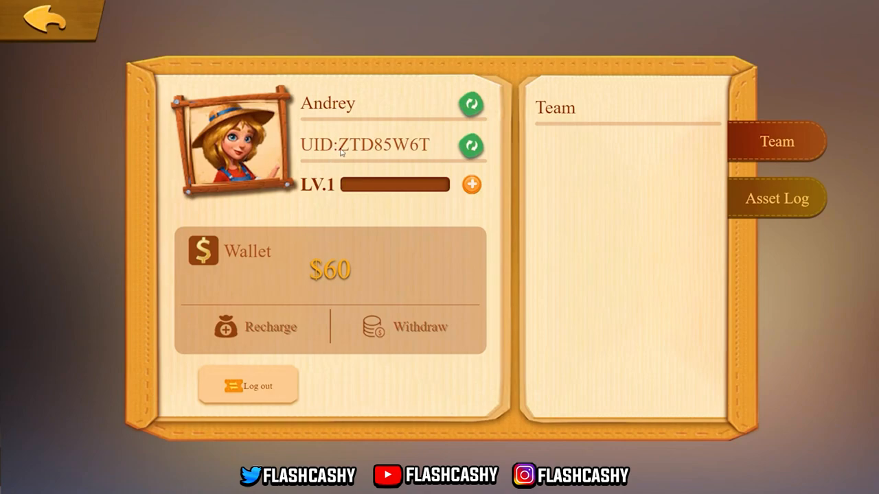
{"action": "mouse_move", "coordinate": [349, 346]}
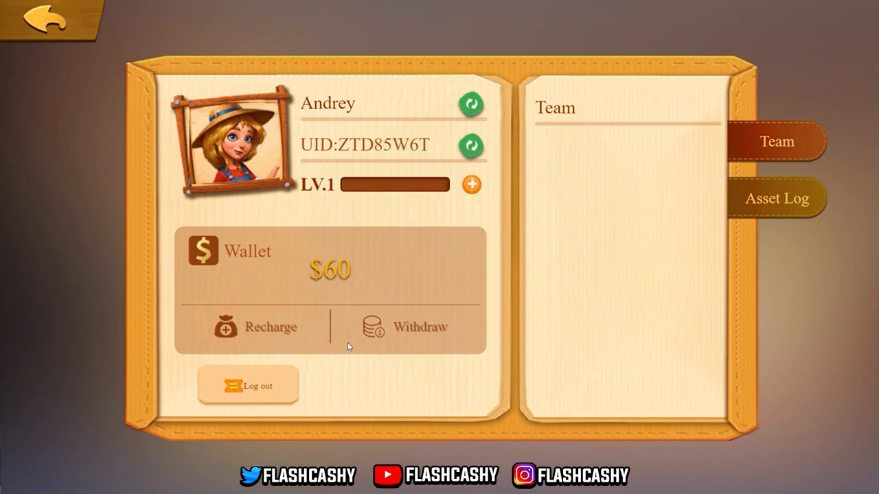
{"action": "left_click", "coordinate": [254, 326]}
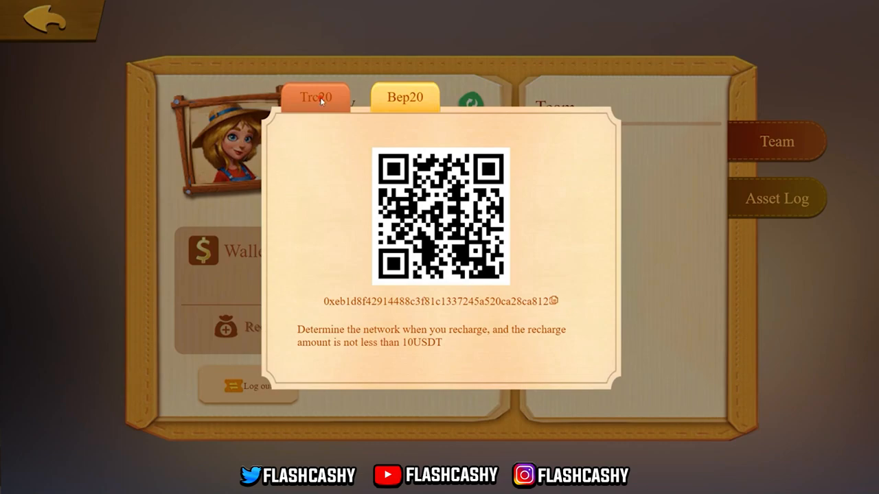
{"action": "left_click", "coordinate": [316, 96]}
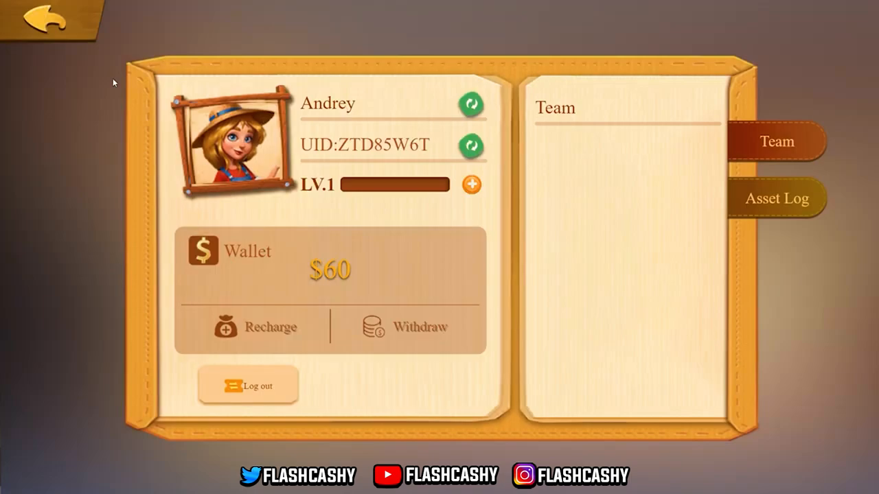
{"action": "mouse_move", "coordinate": [364, 242]}
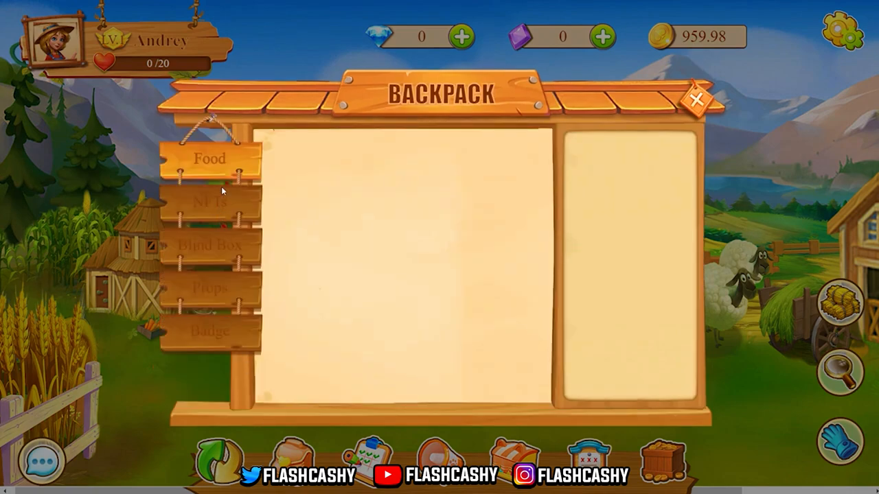
Step: Browse the backpack's Blind Box, Props and Badge items, then view the Silver mystery box details
{"action": "left_click", "coordinate": [212, 201]}
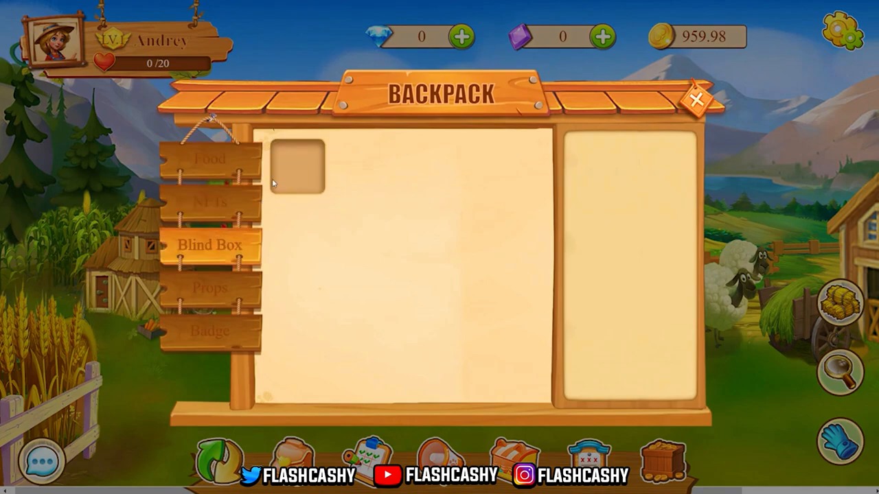
{"action": "left_click", "coordinate": [210, 288]}
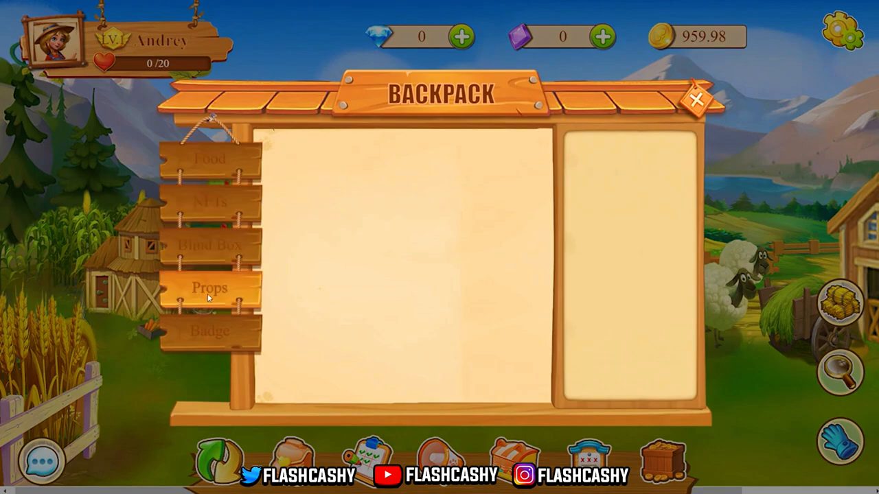
{"action": "left_click", "coordinate": [209, 331]}
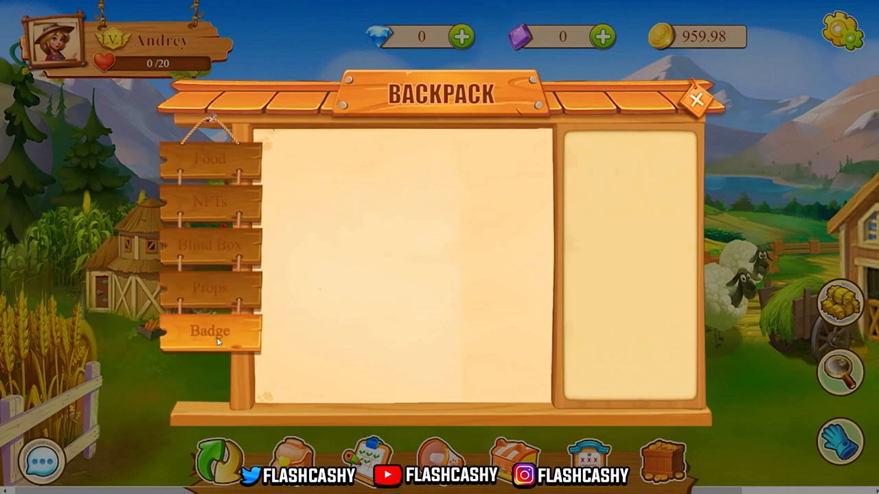
{"action": "left_click", "coordinate": [209, 246]}
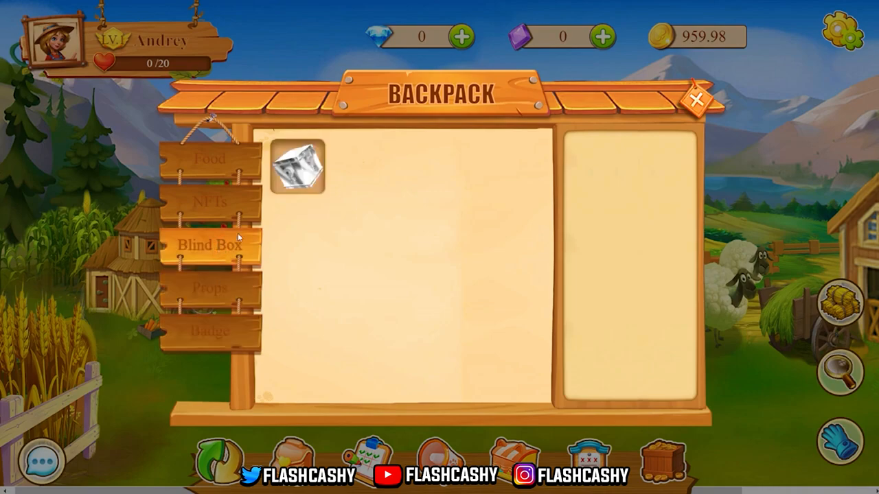
{"action": "left_click", "coordinate": [296, 168]}
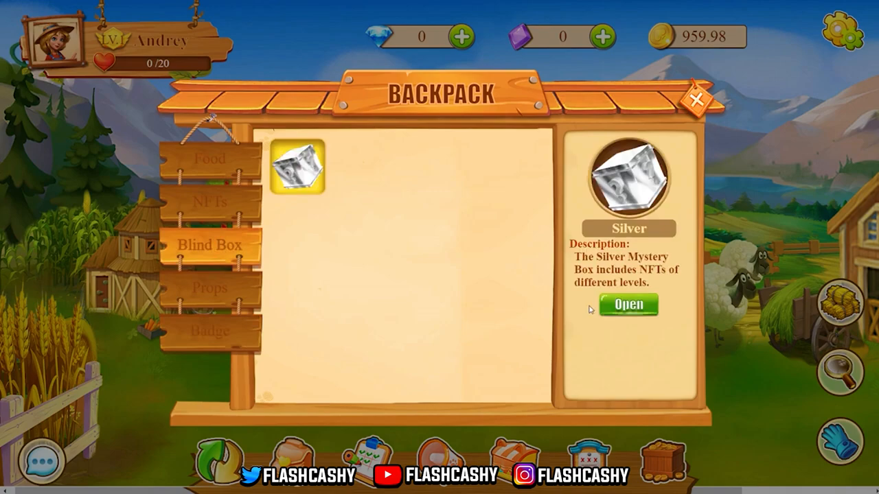
Step: Open the Silver mystery box to obtain a V1 CandyRabbit NFT and view its attributes
{"action": "left_click", "coordinate": [628, 305]}
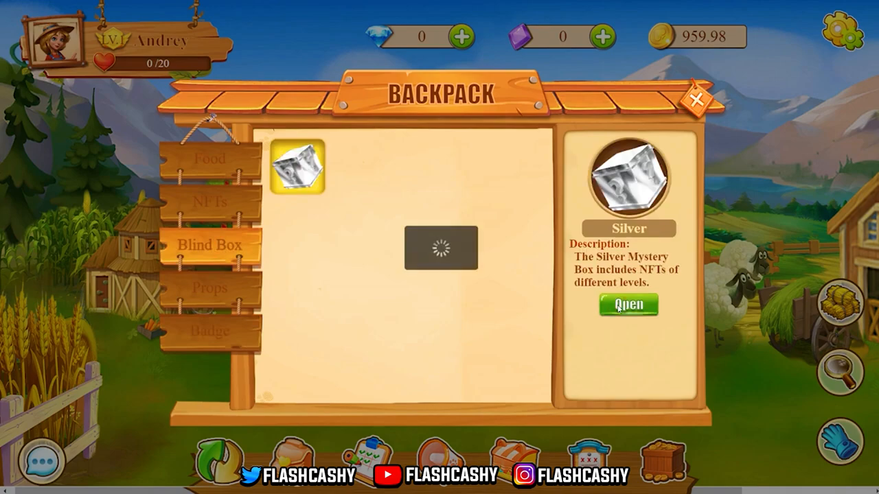
{"action": "left_click", "coordinate": [628, 304]}
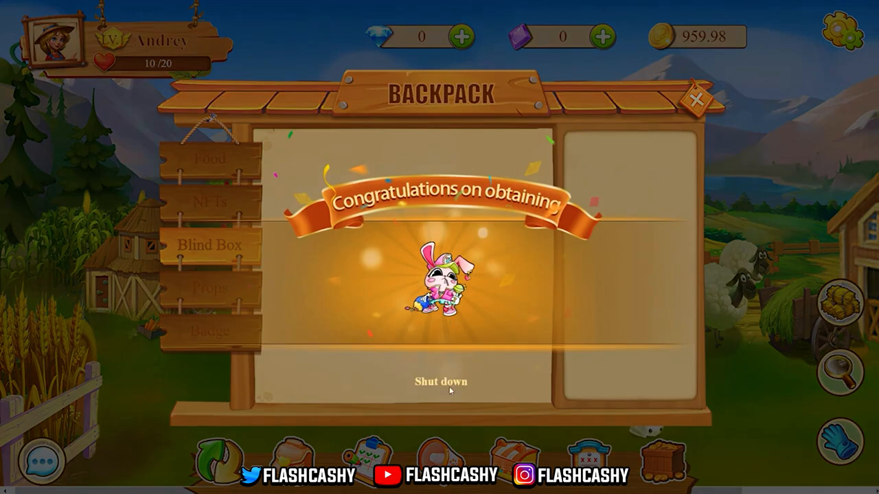
{"action": "left_click", "coordinate": [440, 382]}
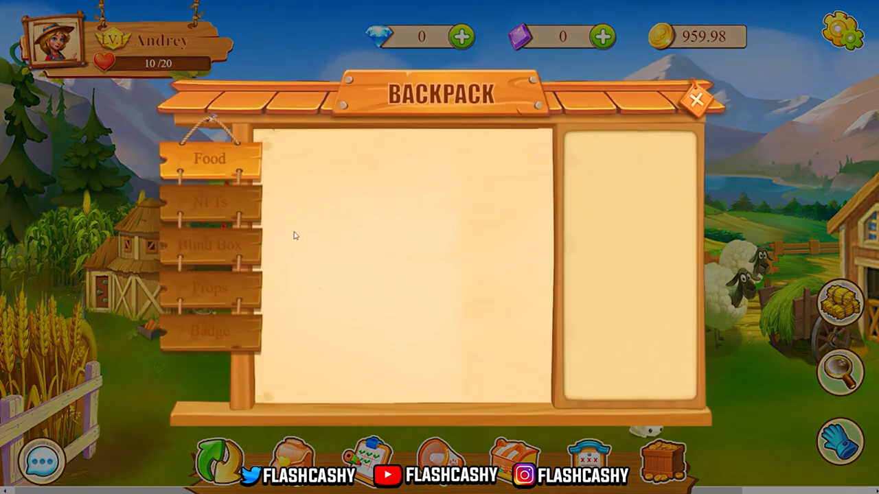
{"action": "left_click", "coordinate": [209, 201]}
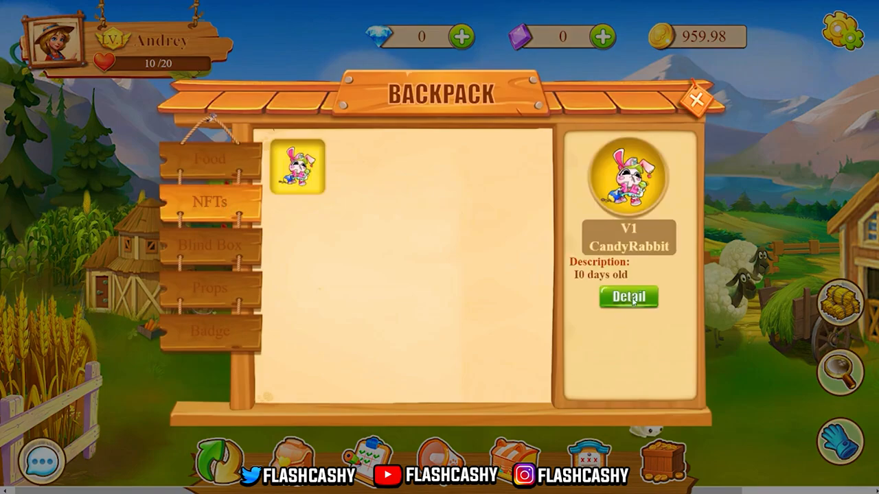
{"action": "left_click", "coordinate": [626, 297]}
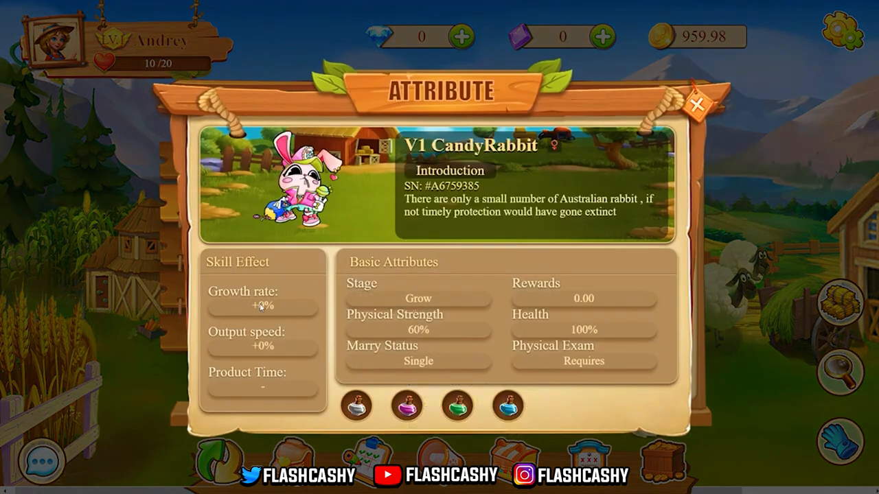
{"action": "mouse_move", "coordinate": [246, 352]}
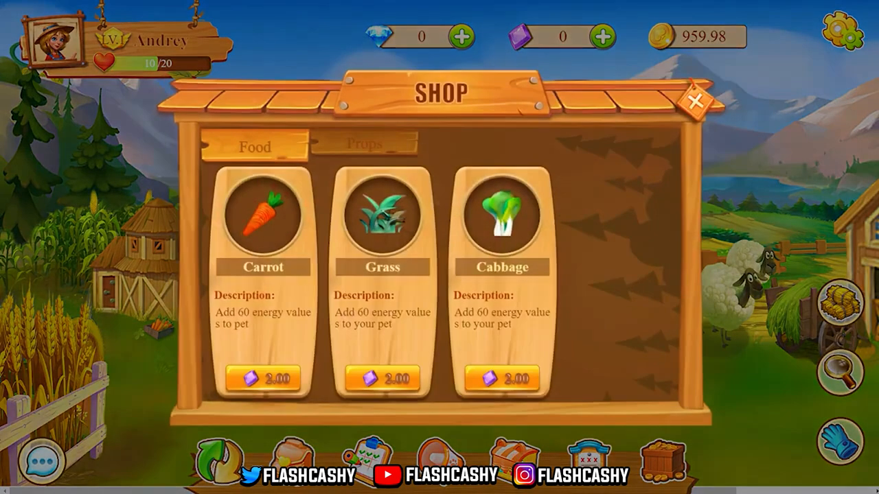
Step: Check the Love Ranking leaderboard, then raise the gemstone purchase amount up to 10
{"action": "left_click", "coordinate": [365, 144]}
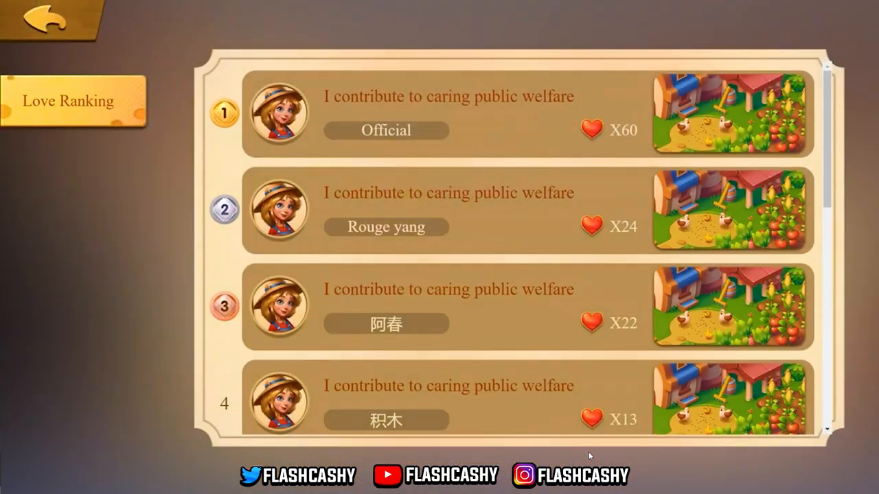
{"action": "scroll", "scroll_direction": "down", "scroll_amount": 3}
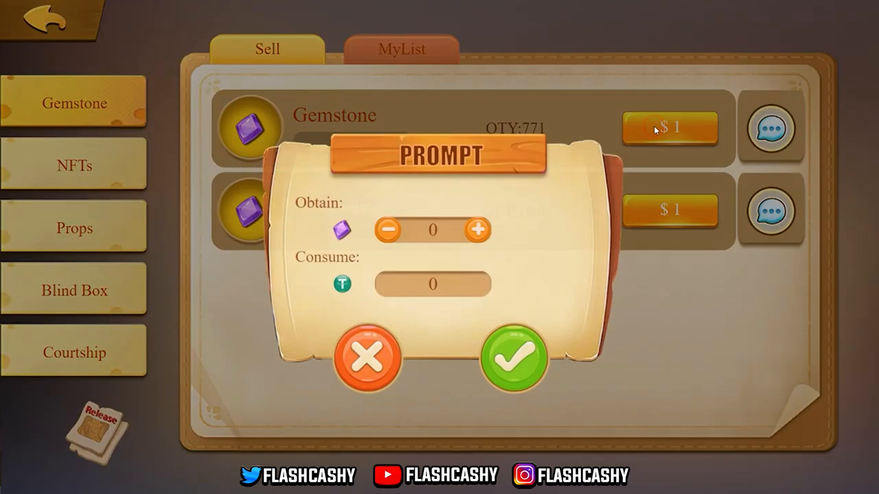
{"action": "left_click", "coordinate": [478, 231]}
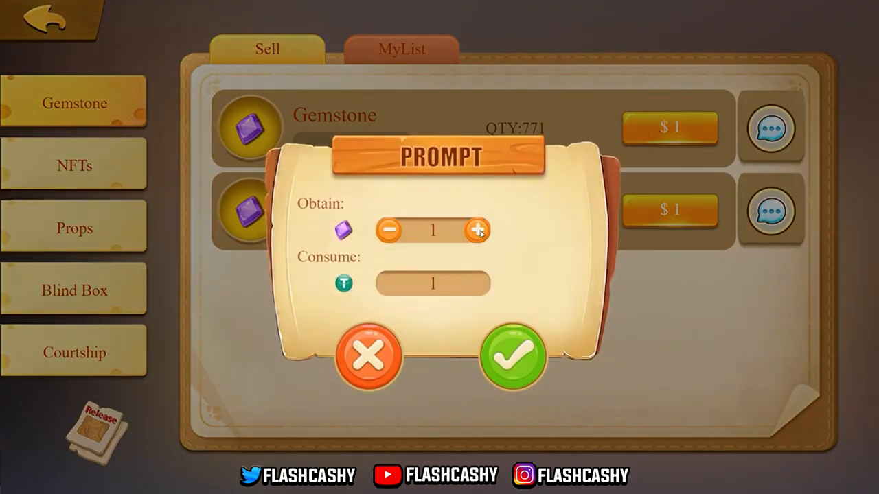
{"action": "left_click", "coordinate": [478, 231]}
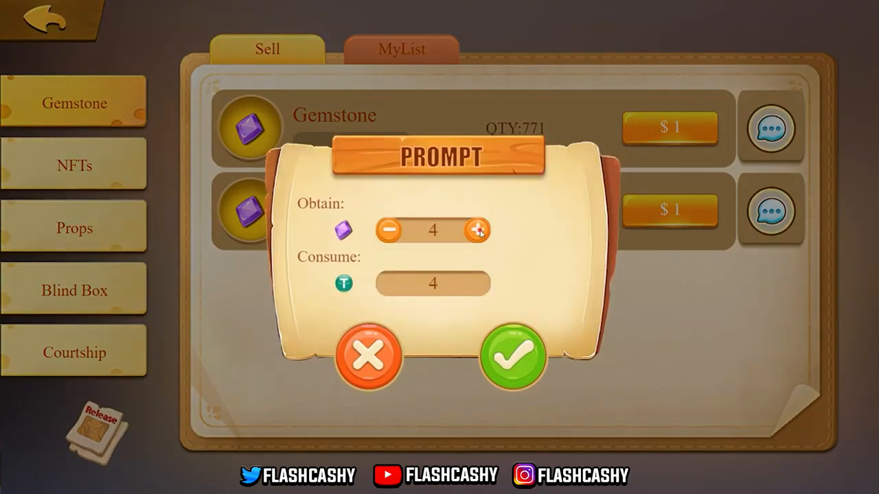
{"action": "left_click", "coordinate": [478, 231]}
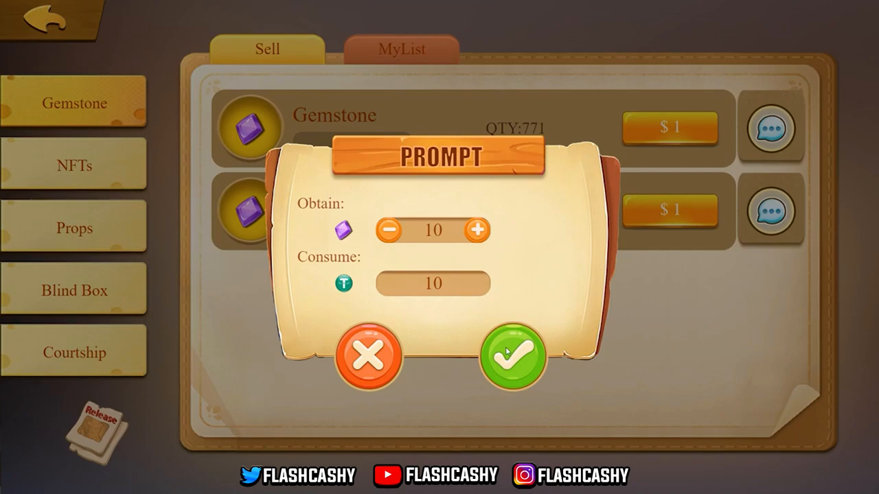
Step: Cancel the gemstone purchase and return from the shop to the farm
{"action": "left_click", "coordinate": [511, 357]}
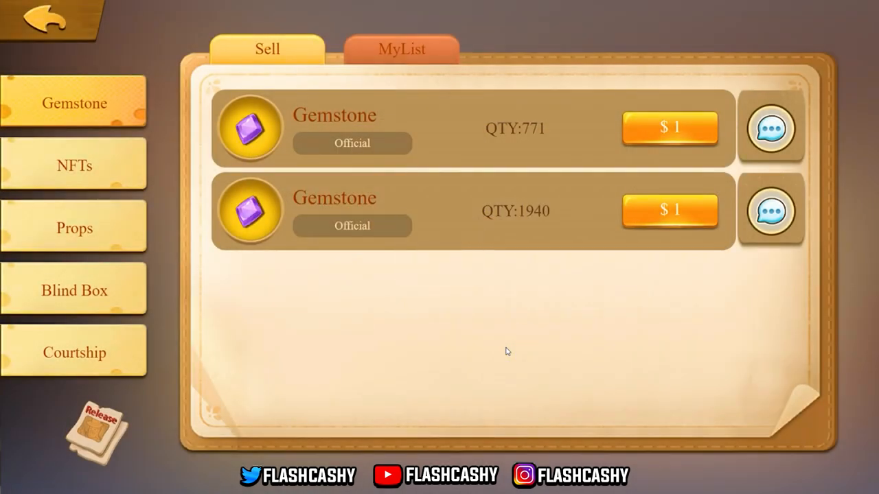
{"action": "mouse_move", "coordinate": [29, 59]}
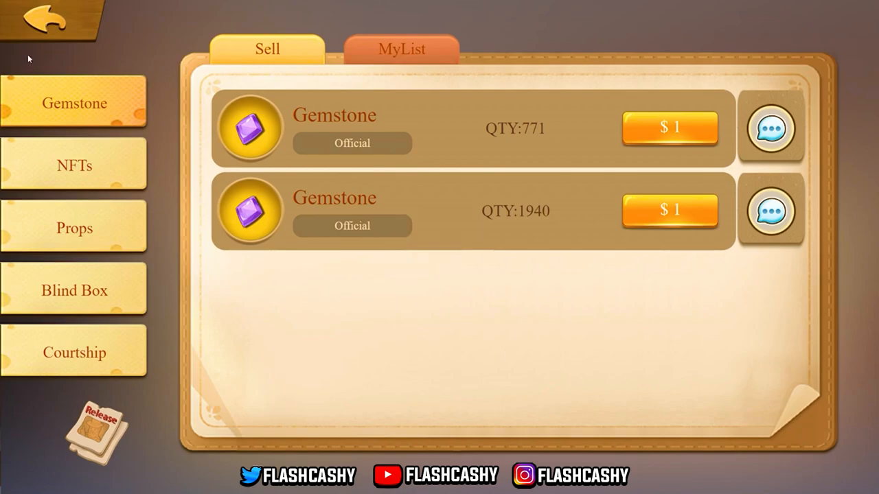
{"action": "left_click", "coordinate": [53, 20]}
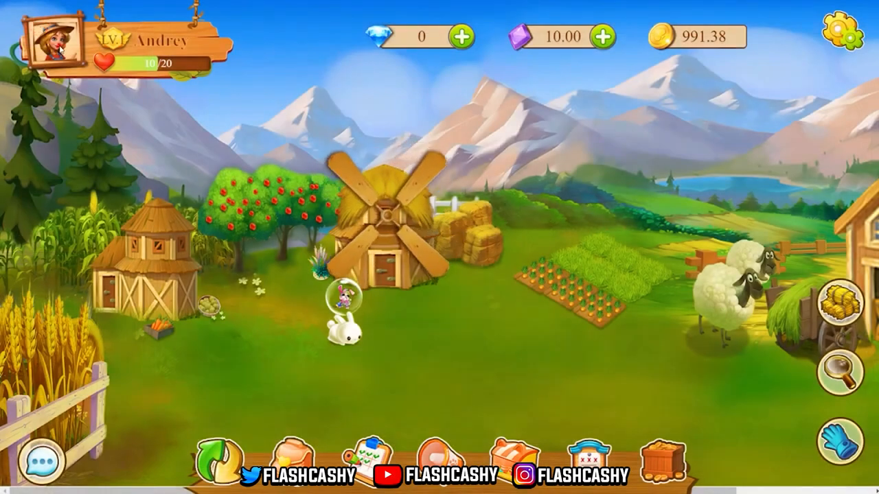
Step: View the player profile showing the $50 wallet balance, then leave it
{"action": "left_click", "coordinate": [55, 44]}
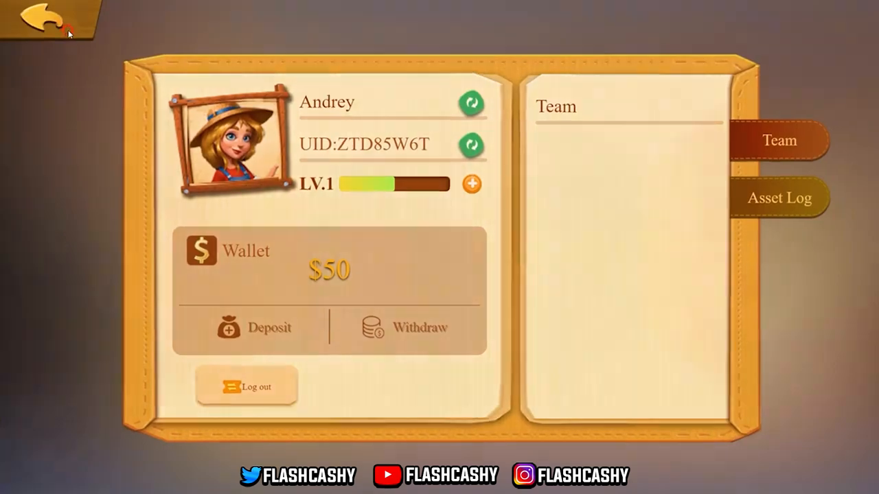
{"action": "left_click", "coordinate": [38, 21]}
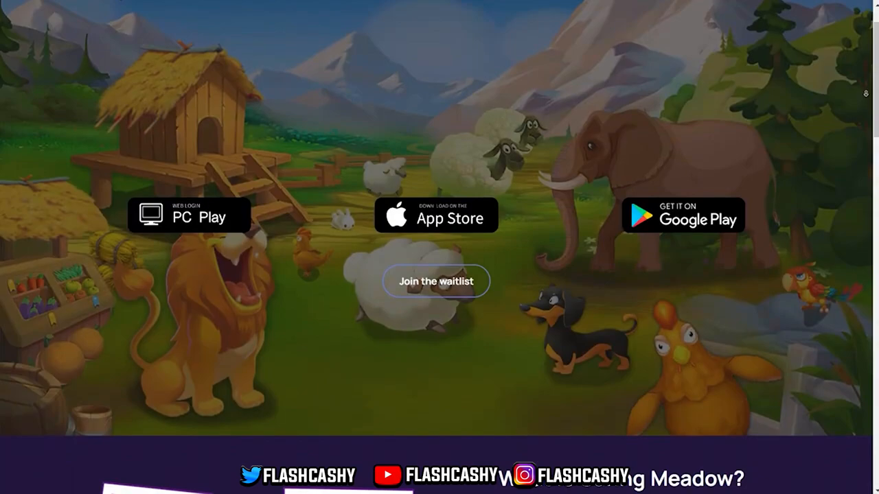
Step: Scroll the landing page past What is Caring Meadow, Mystery Box Sale and the footer, then go to Docs
{"action": "scroll", "scroll_direction": "down", "scroll_amount": 3}
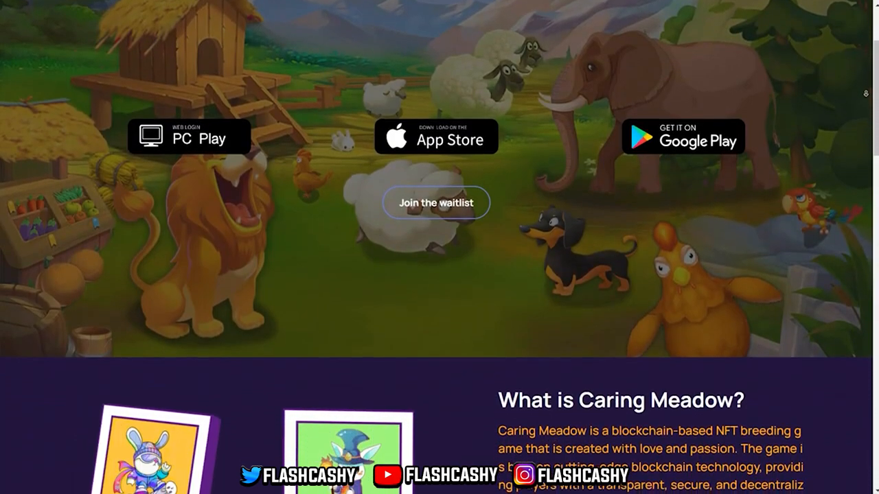
{"action": "scroll", "scroll_direction": "down", "scroll_amount": 3}
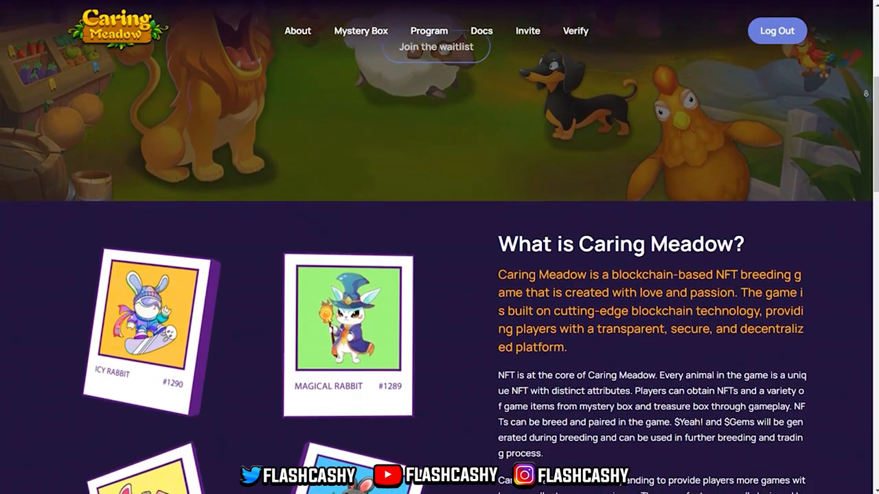
{"action": "scroll", "scroll_direction": "down", "scroll_amount": 3}
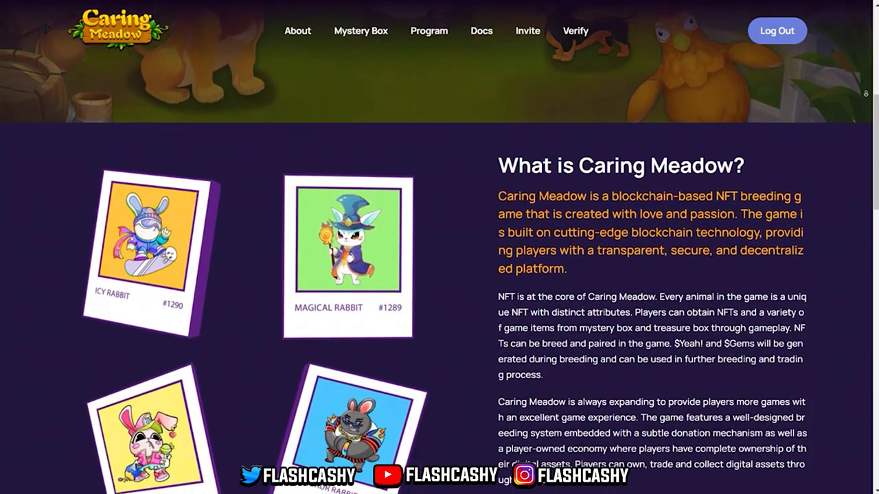
{"action": "scroll", "scroll_direction": "down", "scroll_amount": 3}
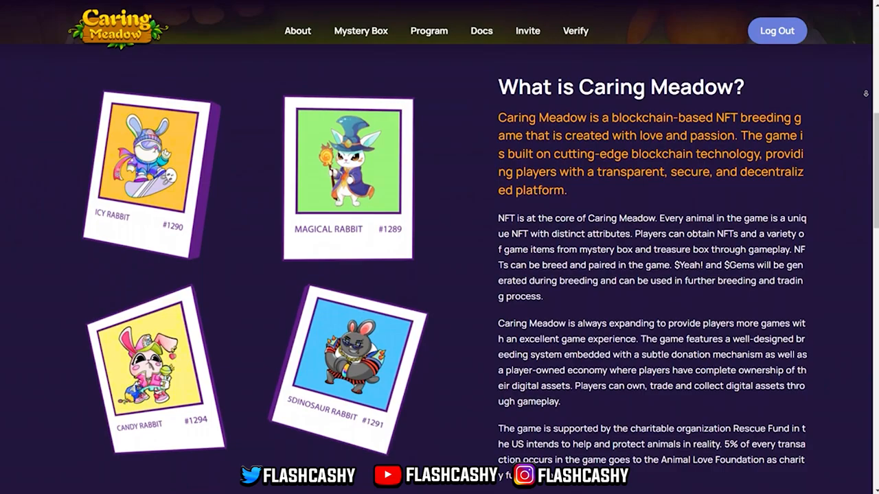
{"action": "scroll", "scroll_direction": "down", "scroll_amount": 3}
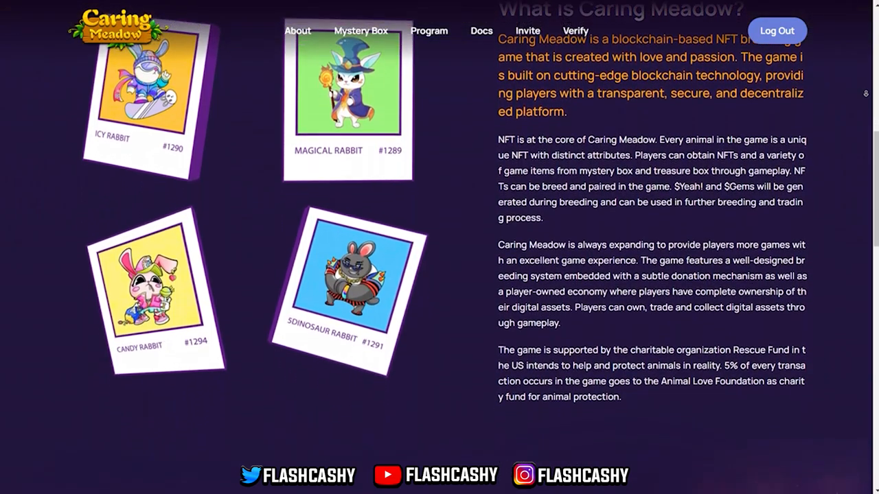
{"action": "scroll", "scroll_direction": "down", "scroll_amount": 3}
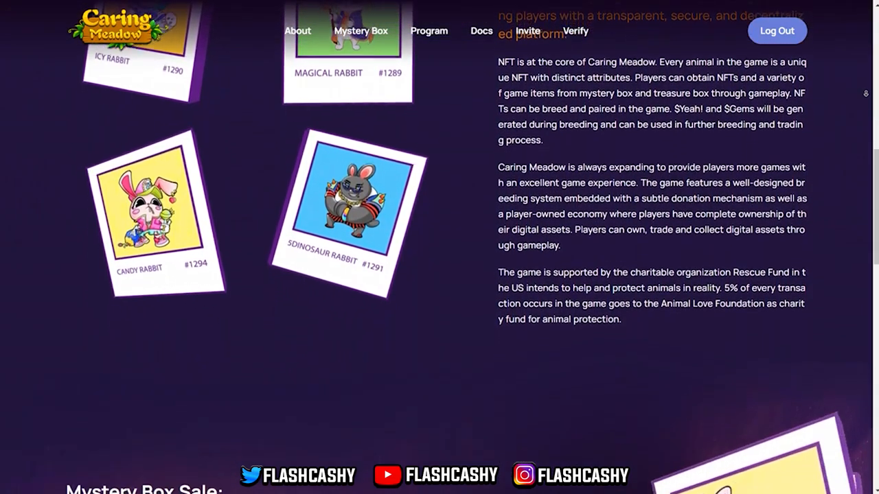
{"action": "scroll", "scroll_direction": "down", "scroll_amount": 3}
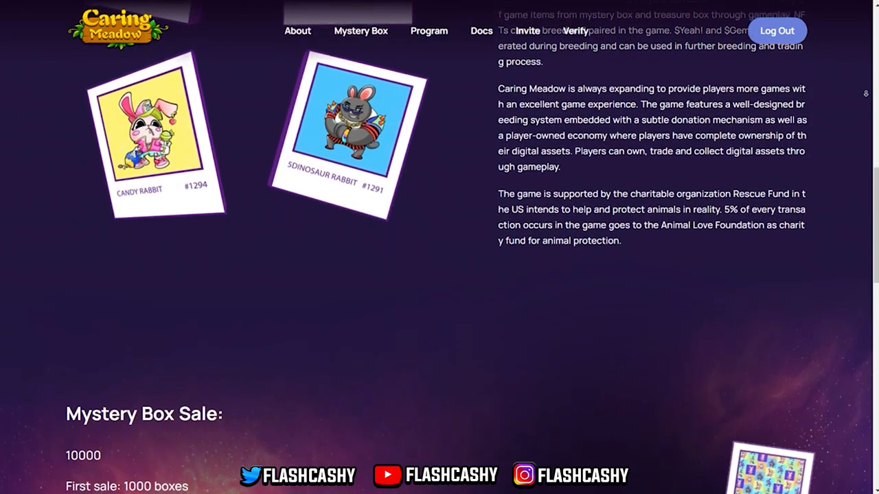
{"action": "scroll", "scroll_direction": "down", "scroll_amount": 3}
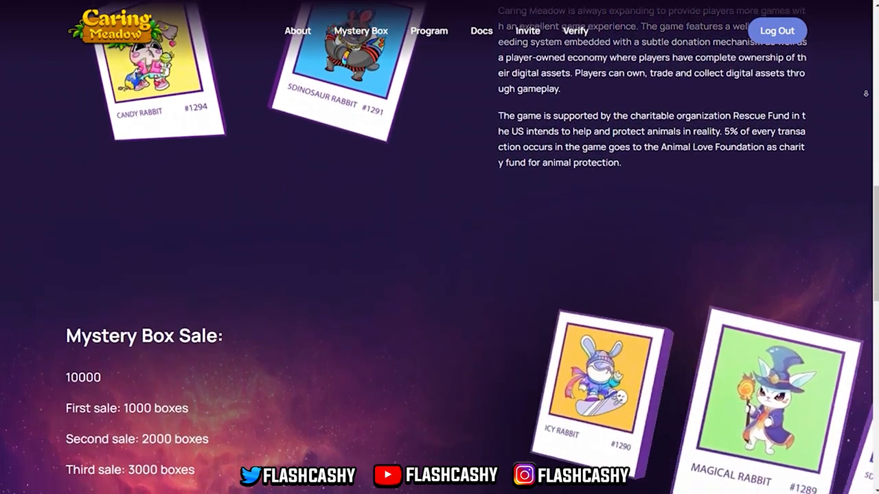
{"action": "scroll", "scroll_direction": "down", "scroll_amount": 3}
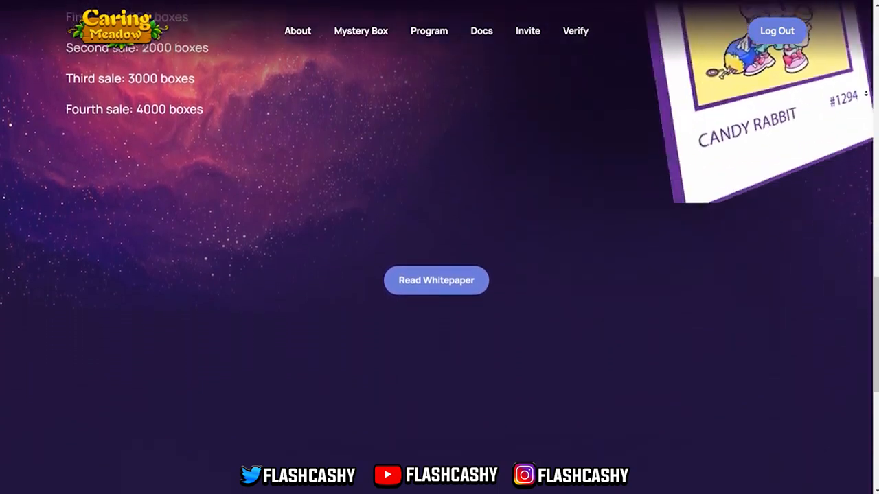
{"action": "scroll", "scroll_direction": "down", "scroll_amount": 3}
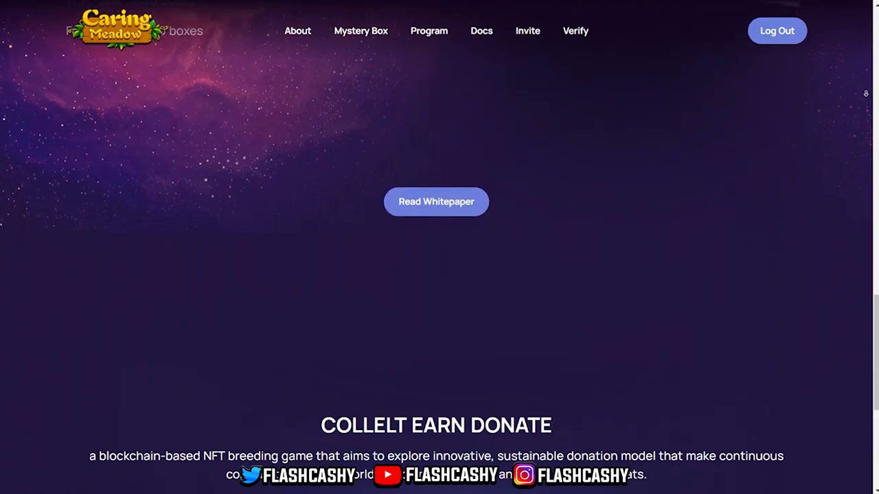
{"action": "scroll", "scroll_direction": "down", "scroll_amount": 3}
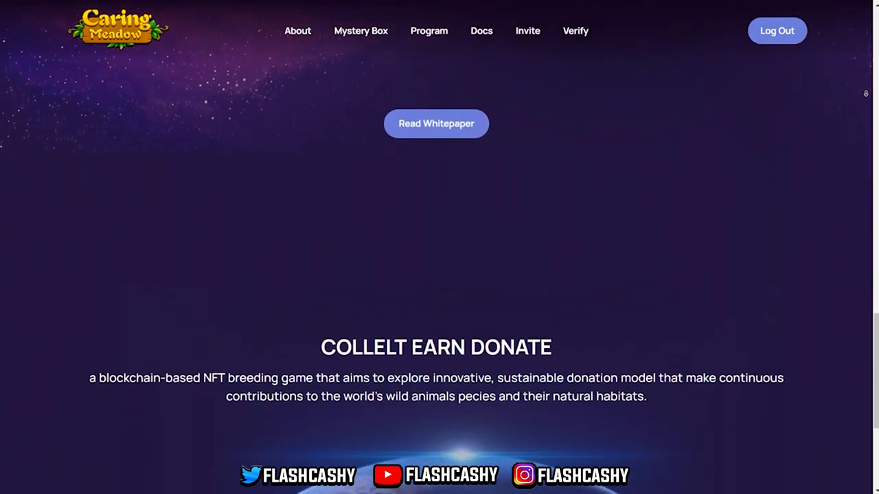
{"action": "scroll", "scroll_direction": "down", "scroll_amount": 3}
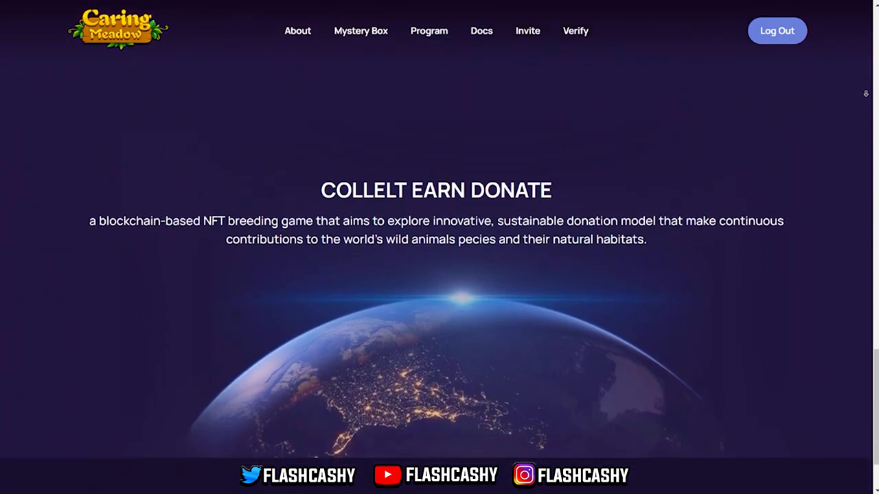
{"action": "scroll", "scroll_direction": "down", "scroll_amount": 3}
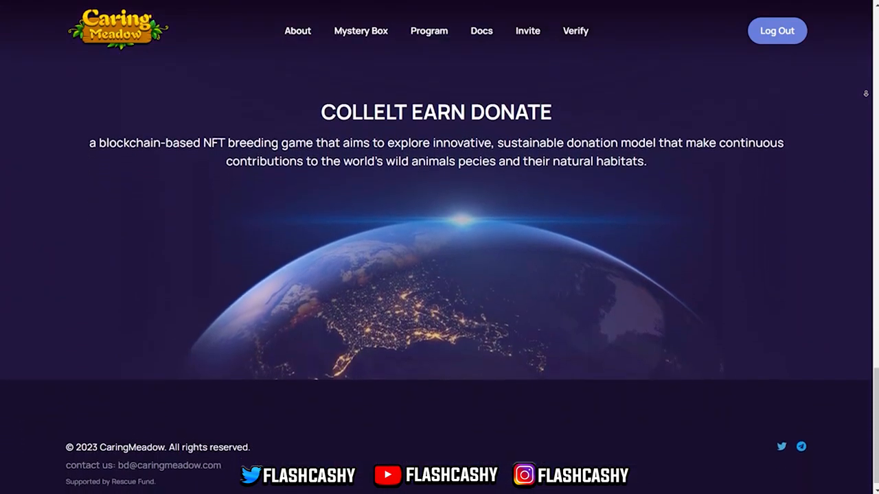
{"action": "left_click", "coordinate": [481, 30]}
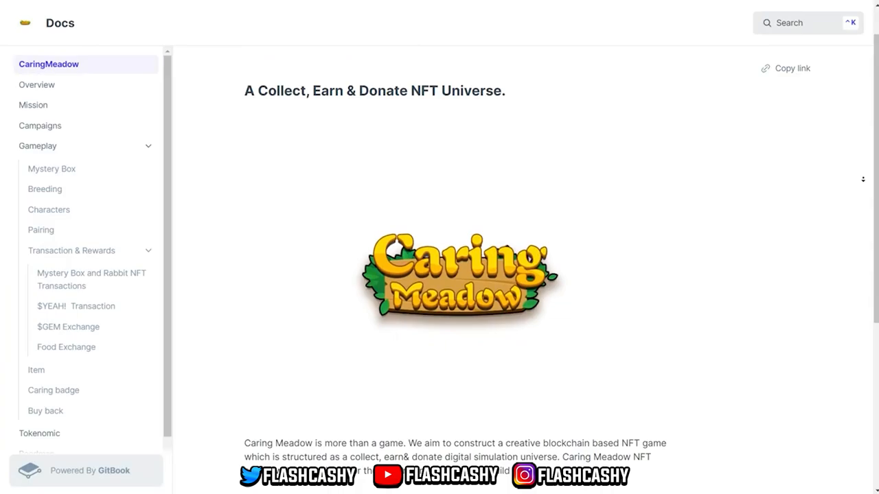
Step: Read down the CaringMeadow intro page, then the Overview page past the charity donation details
{"action": "scroll", "scroll_direction": "down", "scroll_amount": 3}
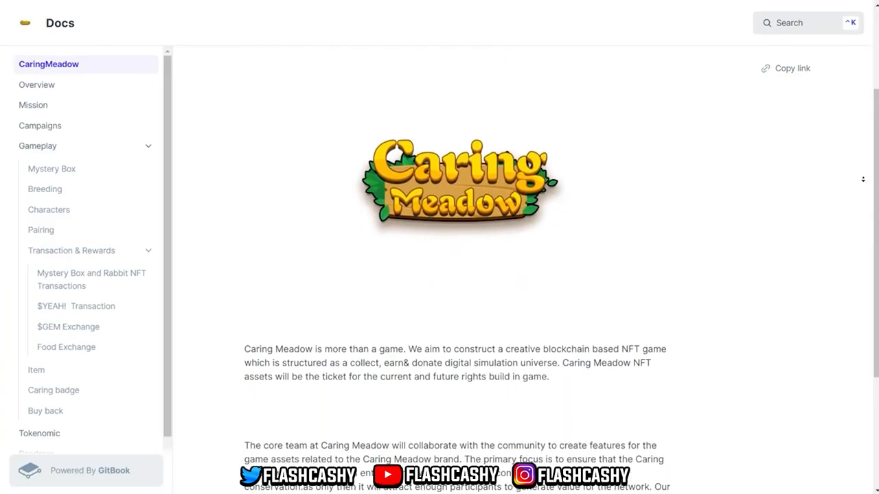
{"action": "scroll", "scroll_direction": "down", "scroll_amount": 3}
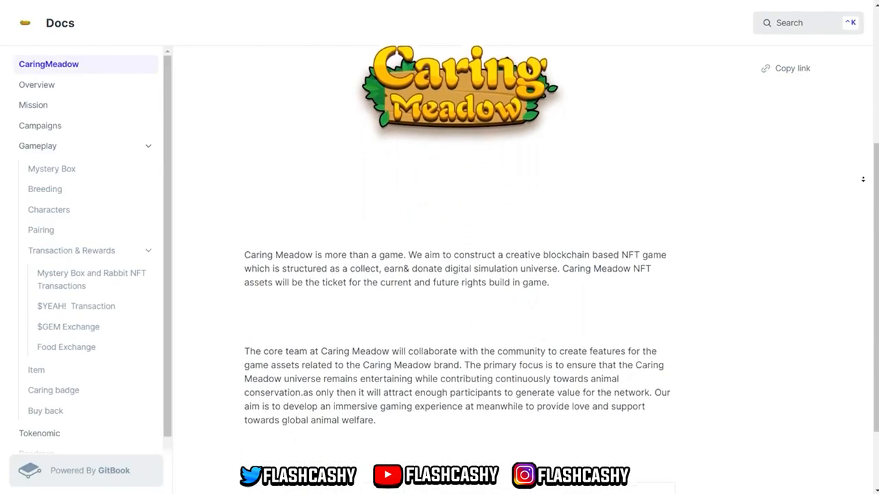
{"action": "scroll", "scroll_direction": "down", "scroll_amount": 3}
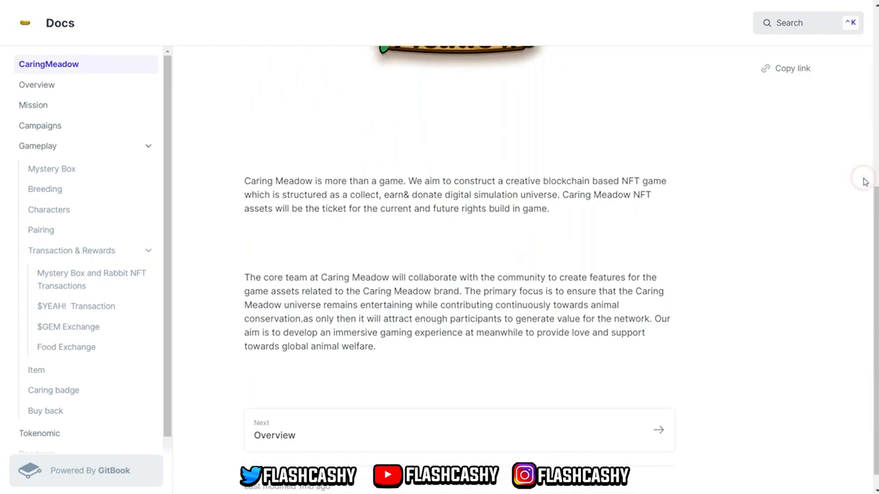
{"action": "left_click", "coordinate": [39, 85]}
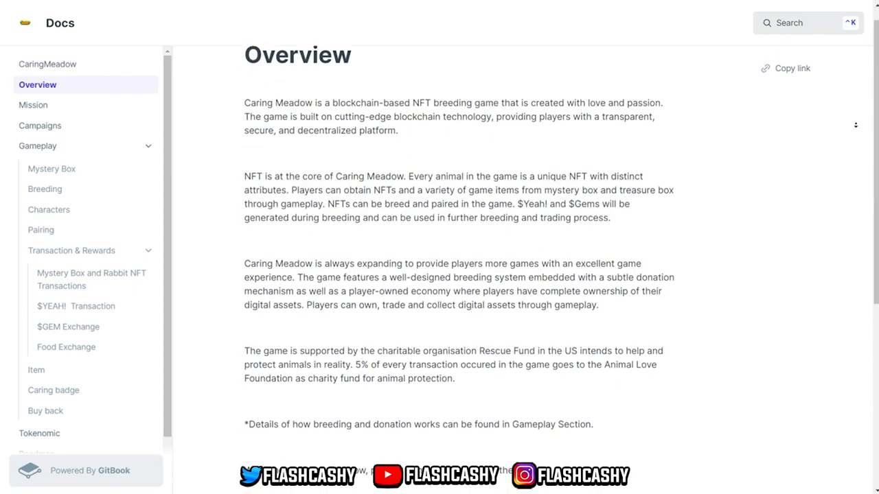
{"action": "scroll", "scroll_direction": "down", "scroll_amount": 3}
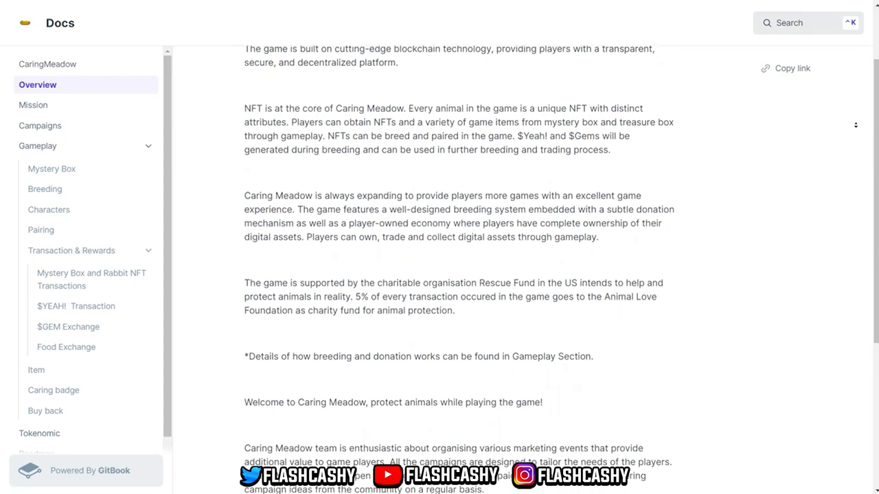
{"action": "scroll", "scroll_direction": "down", "scroll_amount": 3}
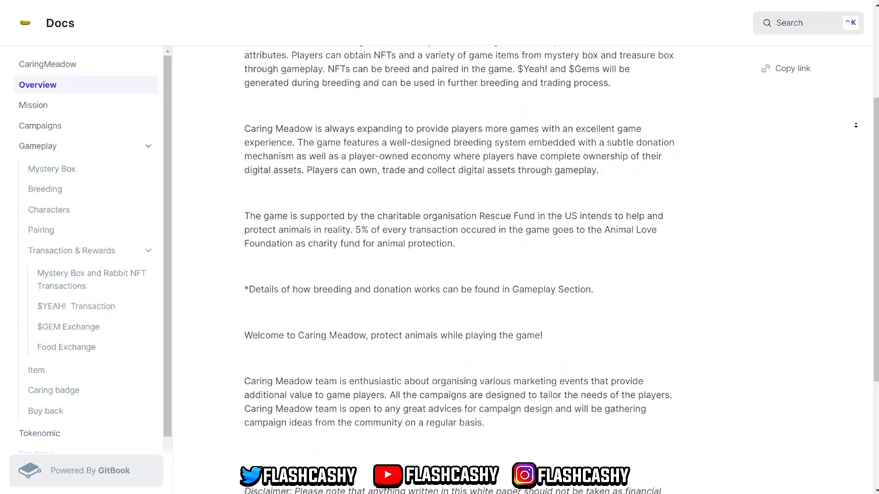